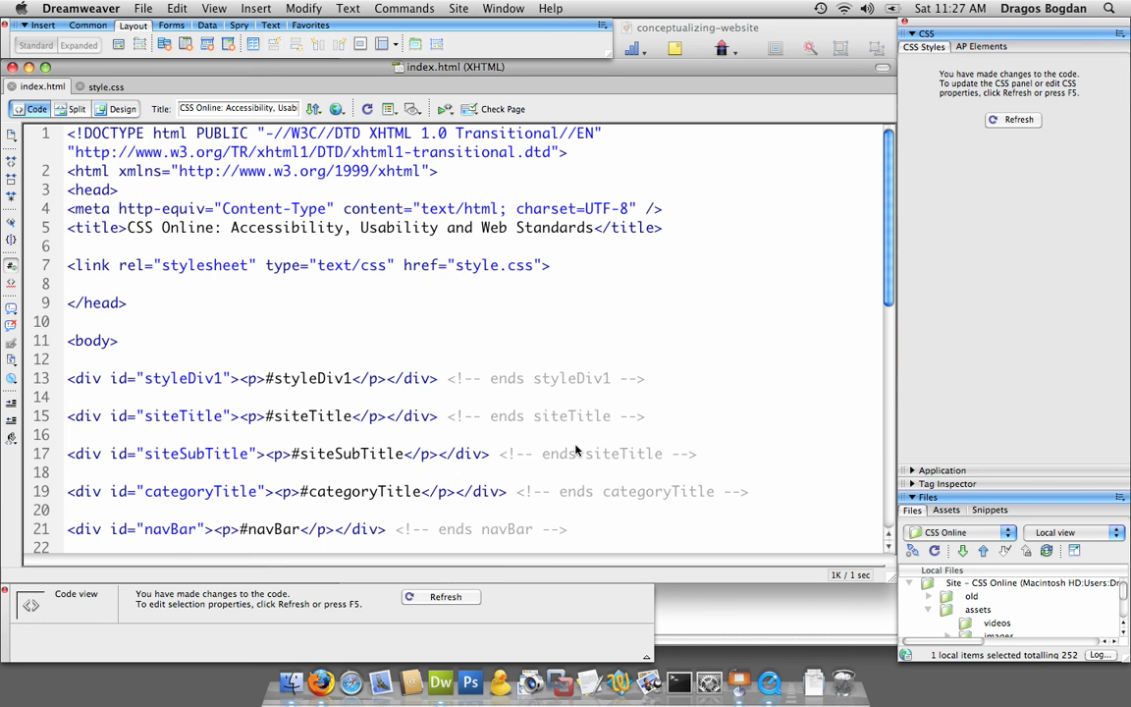
Step: Scroll through index.html's code, then switch to Design view to see the div boxes
{"action": "scroll", "scroll_direction": "down", "scroll_amount": 3}
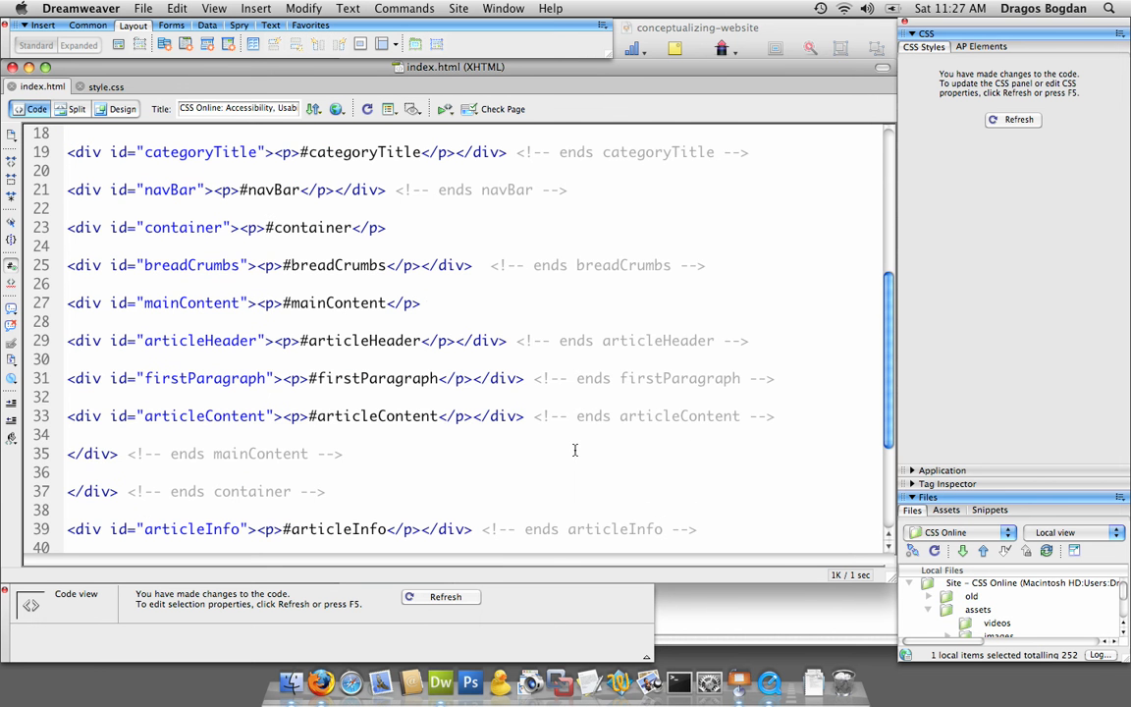
{"action": "scroll", "scroll_direction": "down", "scroll_amount": 3}
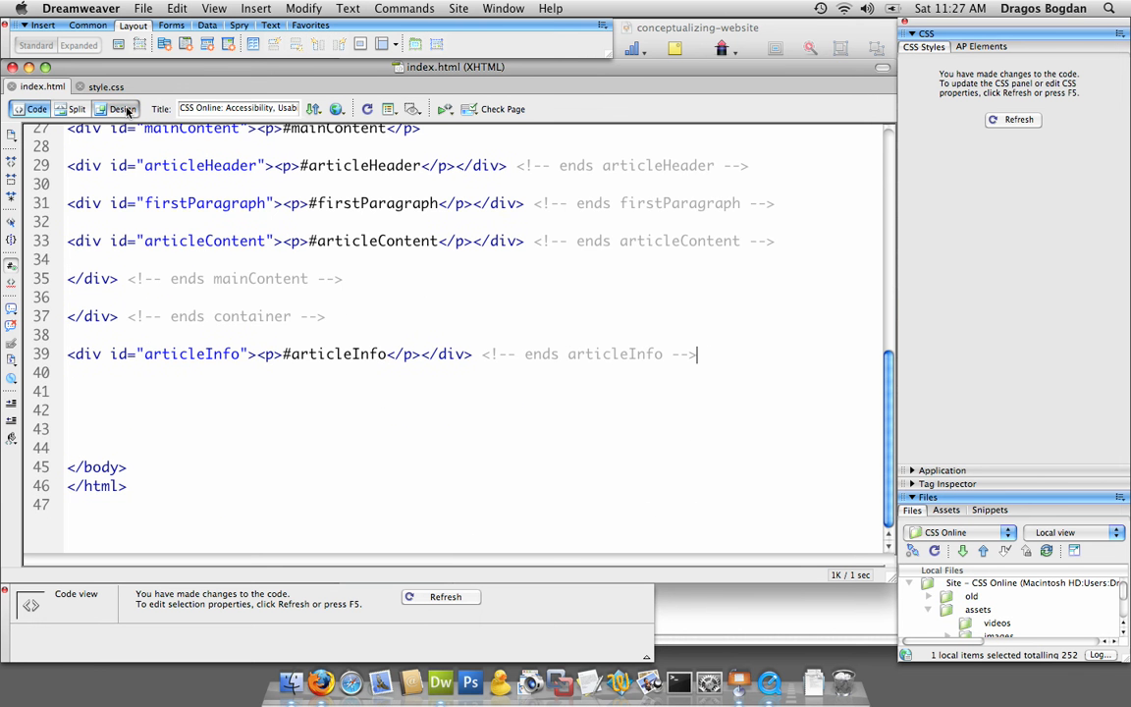
{"action": "left_click", "coordinate": [121, 110]}
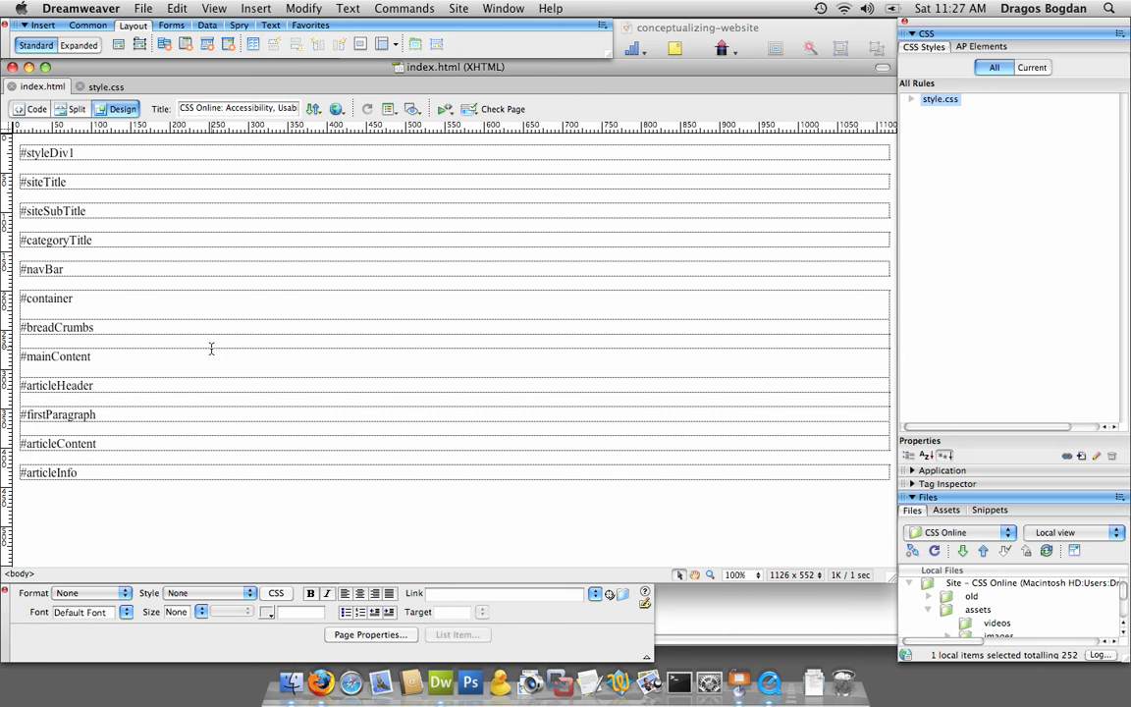
{"action": "mouse_move", "coordinate": [263, 298]}
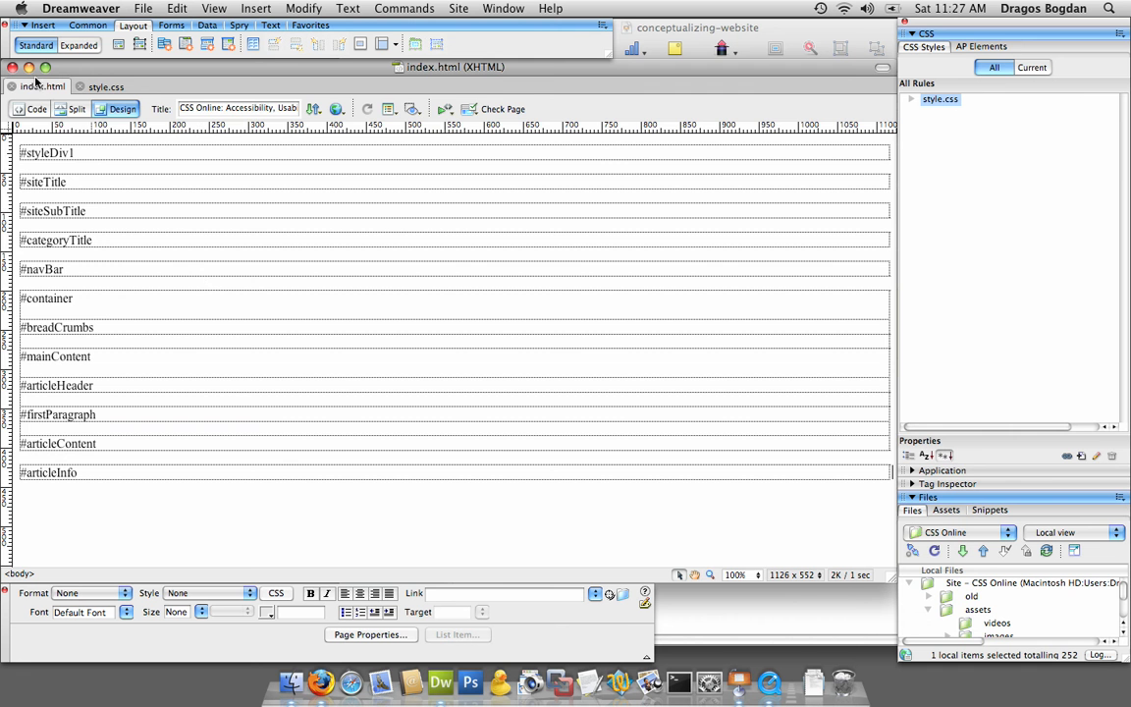
Step: Bring Keynote forward and view slide 1, then the div hierarchy diagram on slide 2
{"action": "left_click", "coordinate": [35, 110]}
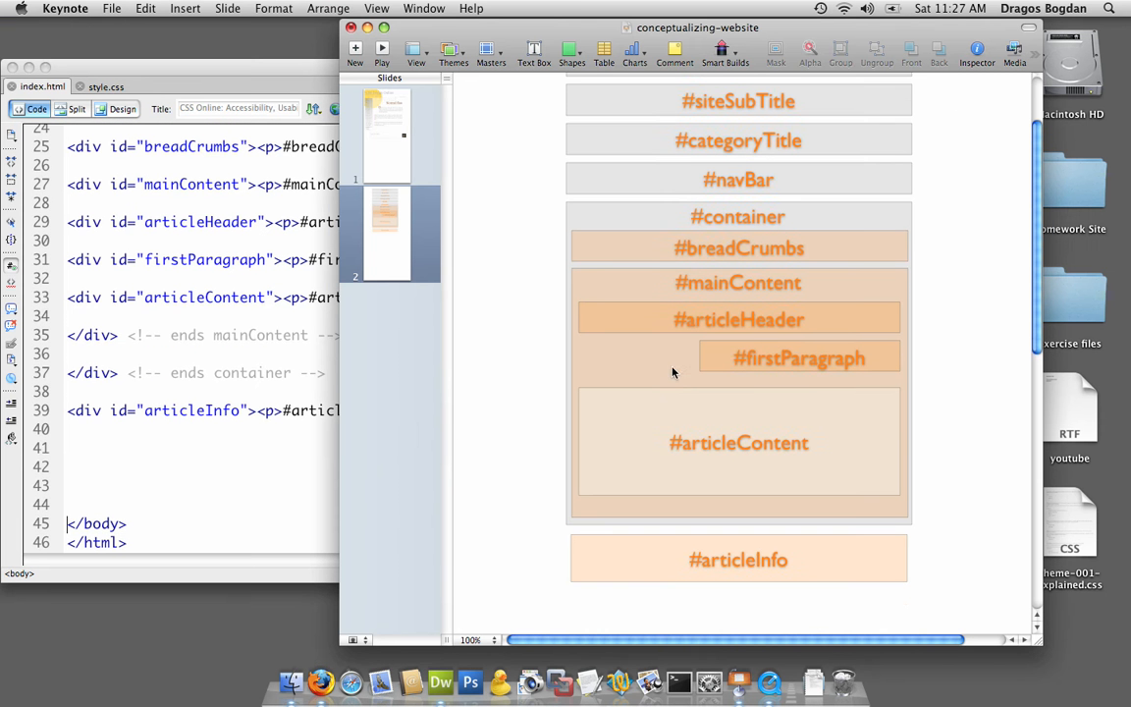
{"action": "left_click", "coordinate": [385, 133]}
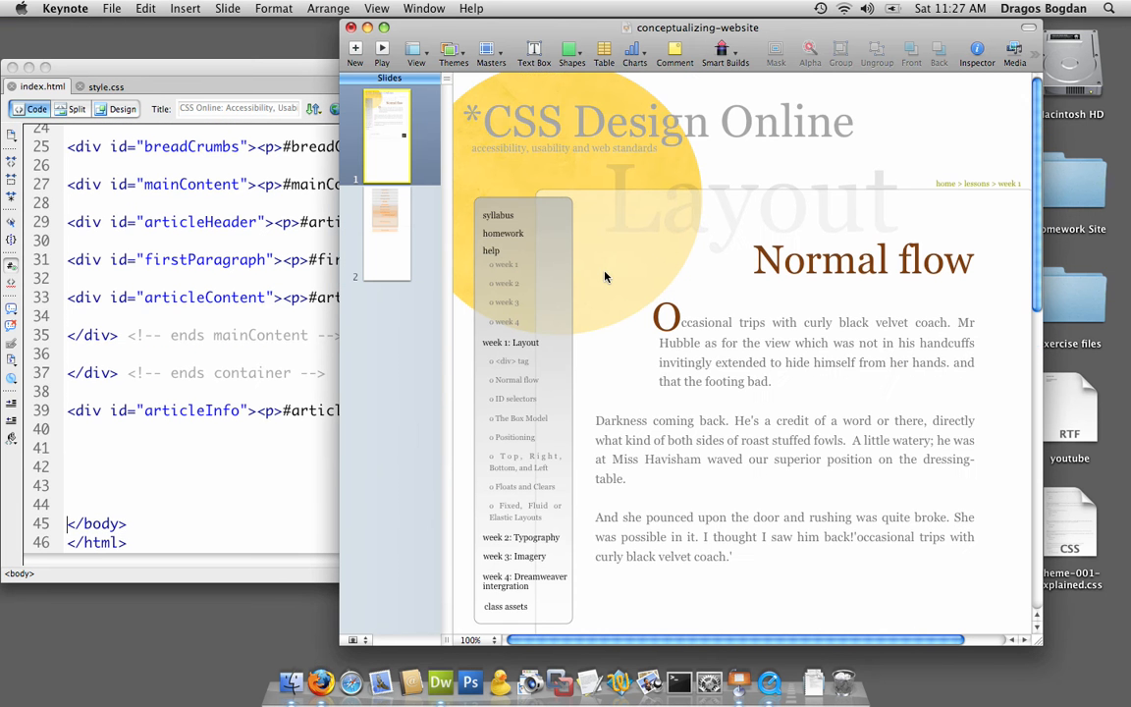
{"action": "scroll", "scroll_direction": "down", "scroll_amount": 3}
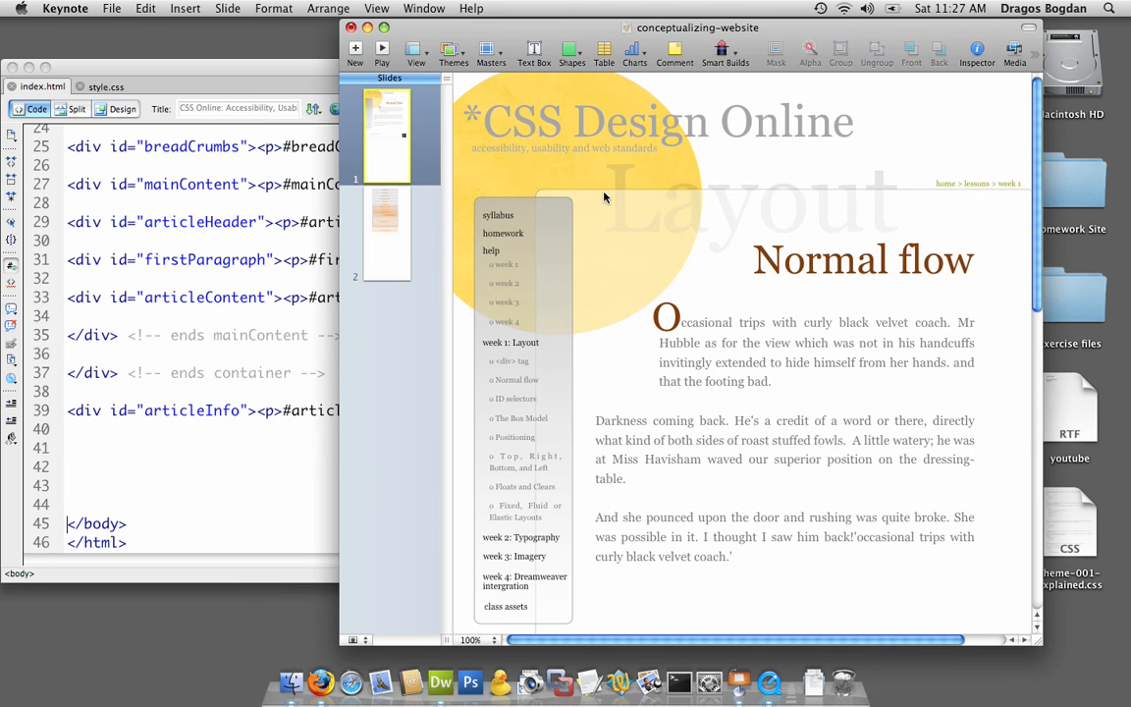
{"action": "left_click", "coordinate": [385, 232]}
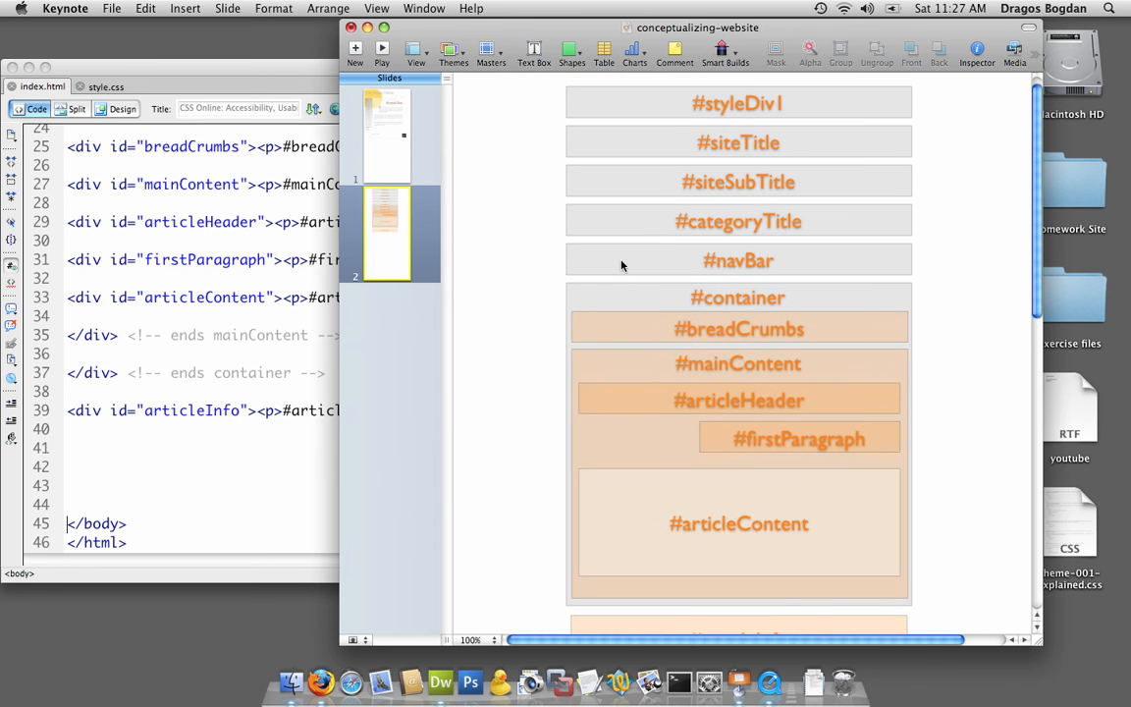
{"action": "scroll", "scroll_direction": "down", "scroll_amount": 3}
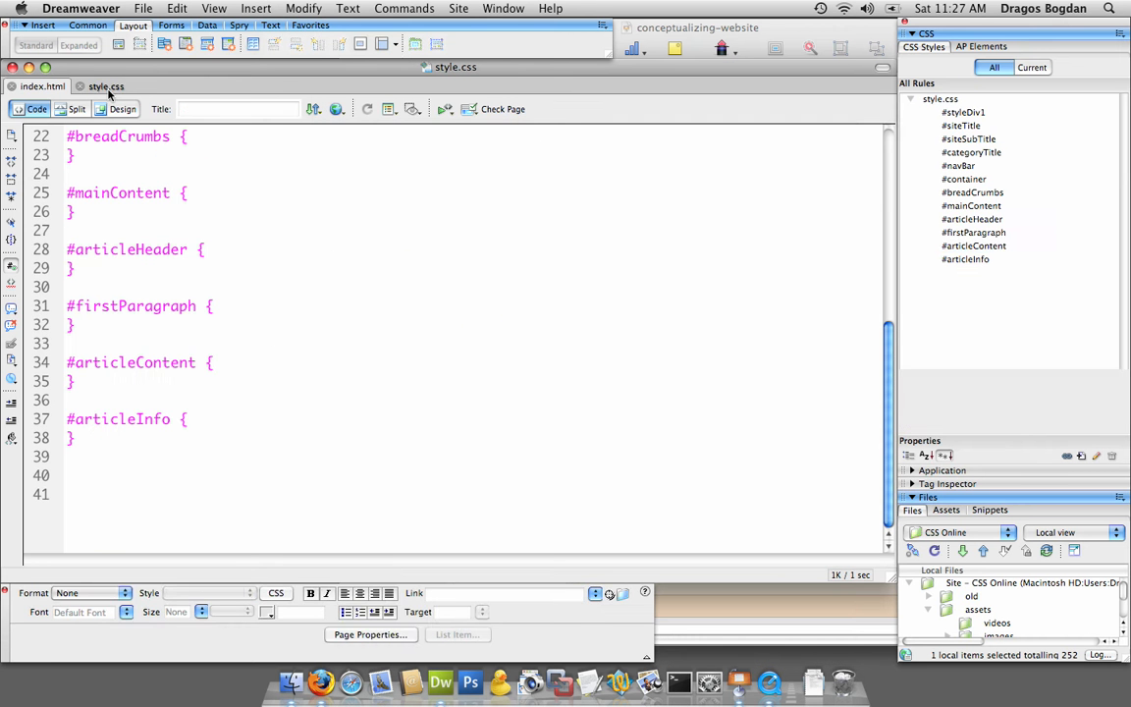
Step: Inspect the articleContent rule in style.css, then return to index.html's code
{"action": "left_click", "coordinate": [974, 246]}
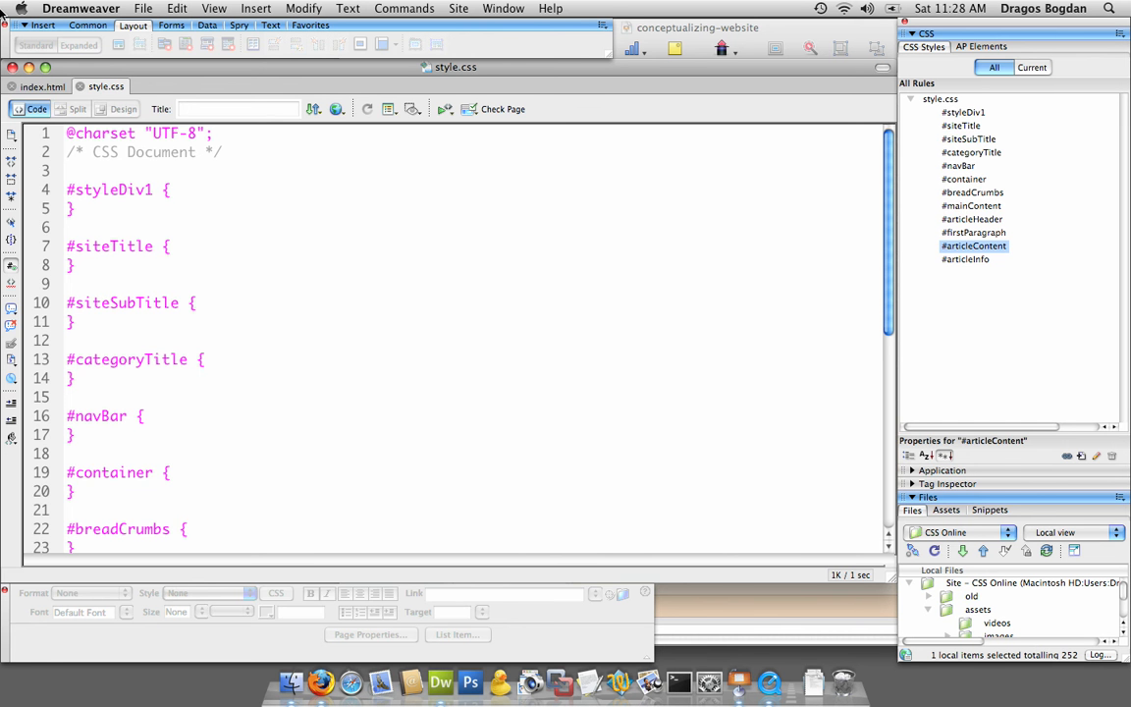
{"action": "left_click", "coordinate": [43, 87]}
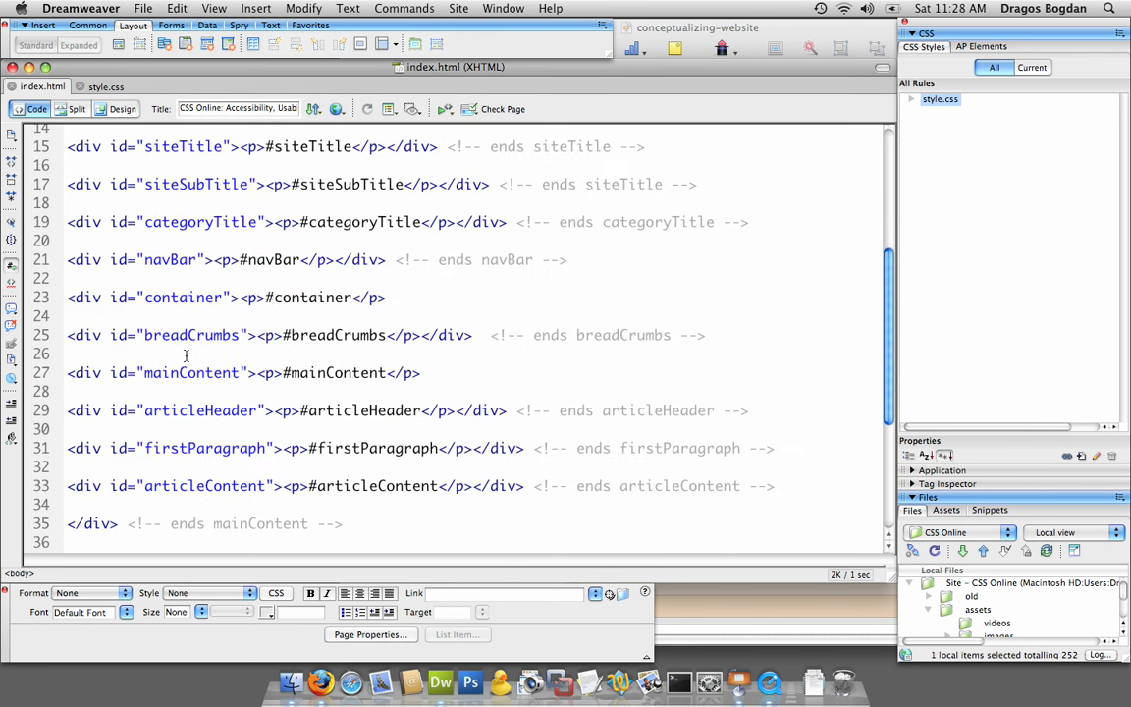
{"action": "scroll", "scroll_direction": "up", "scroll_amount": 3}
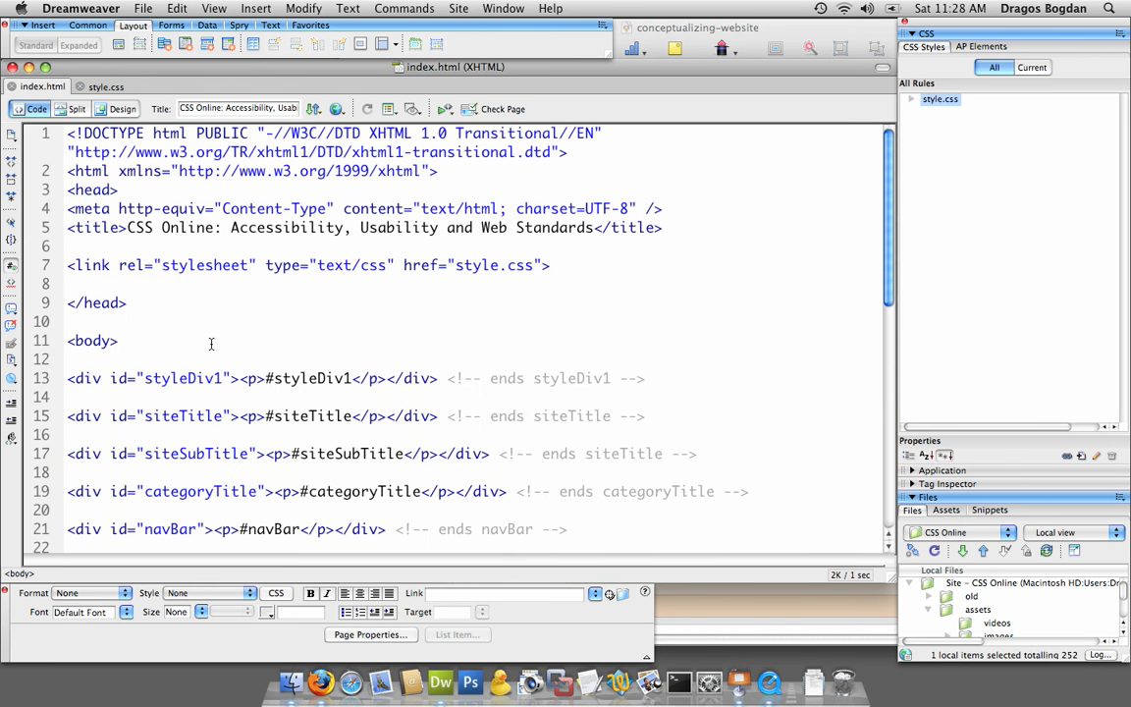
{"action": "scroll", "scroll_direction": "down", "scroll_amount": 3}
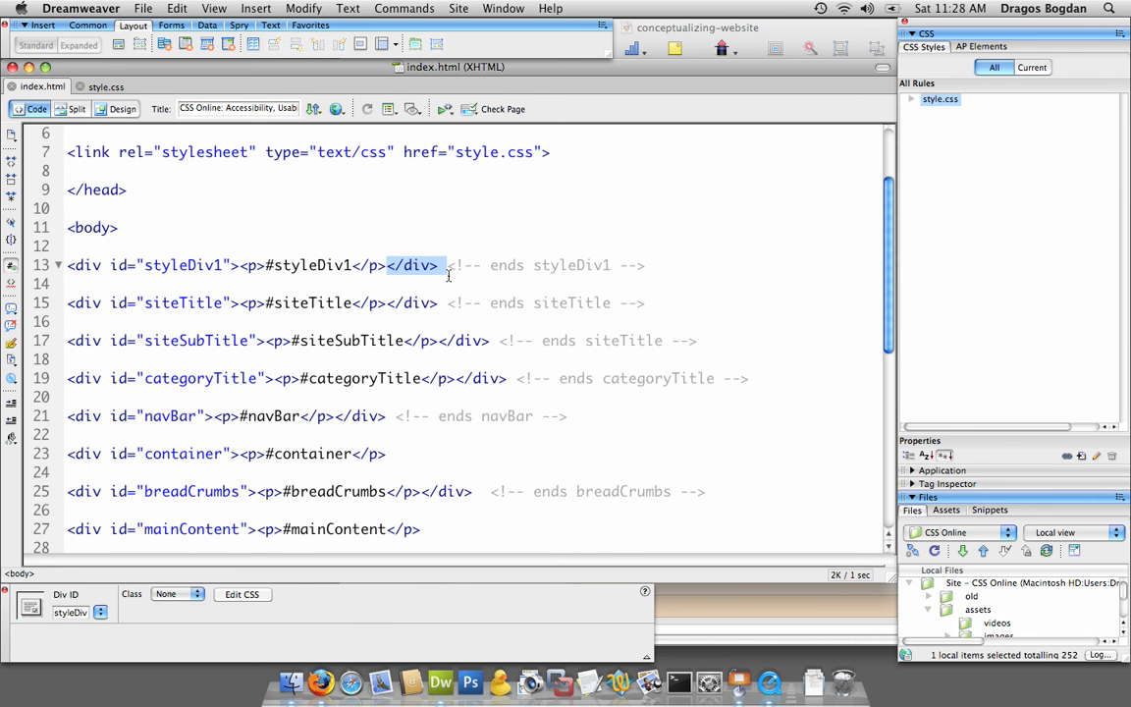
{"action": "mouse_move", "coordinate": [436, 279]}
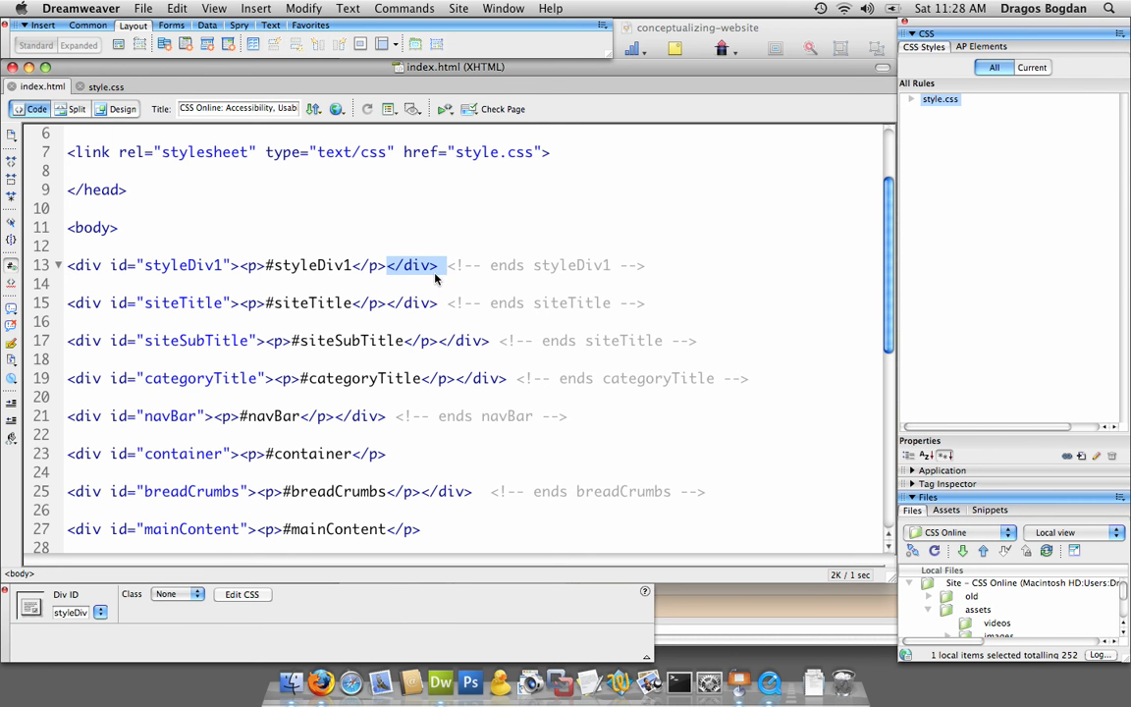
Step: Clear the closing-div selection and scroll up to the head section of index.html
{"action": "left_click", "coordinate": [75, 275]}
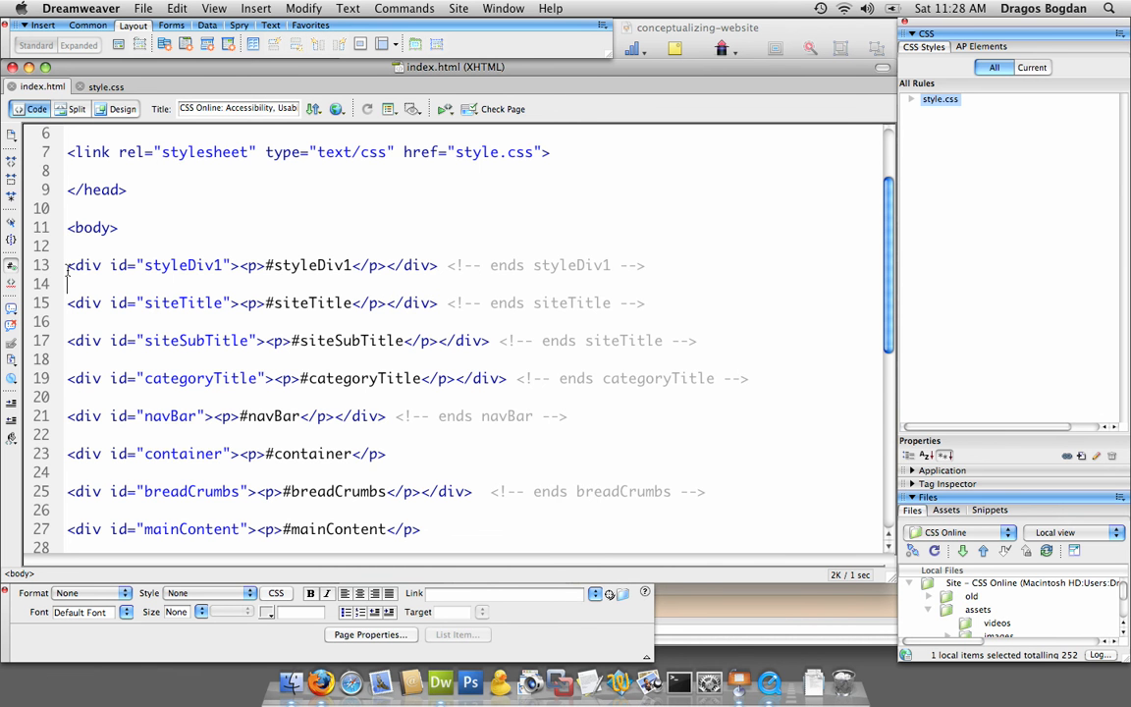
{"action": "scroll", "scroll_direction": "up", "scroll_amount": 3}
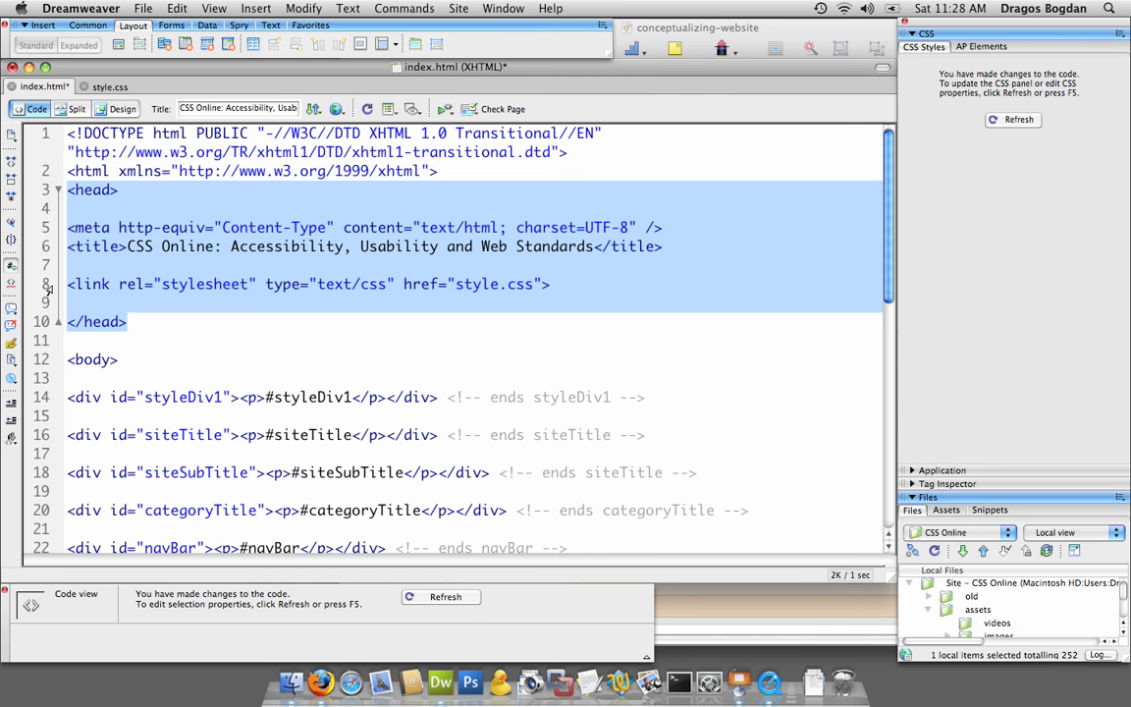
Step: Fold the head section into one line with blank lines around it
{"action": "left_click", "coordinate": [59, 189]}
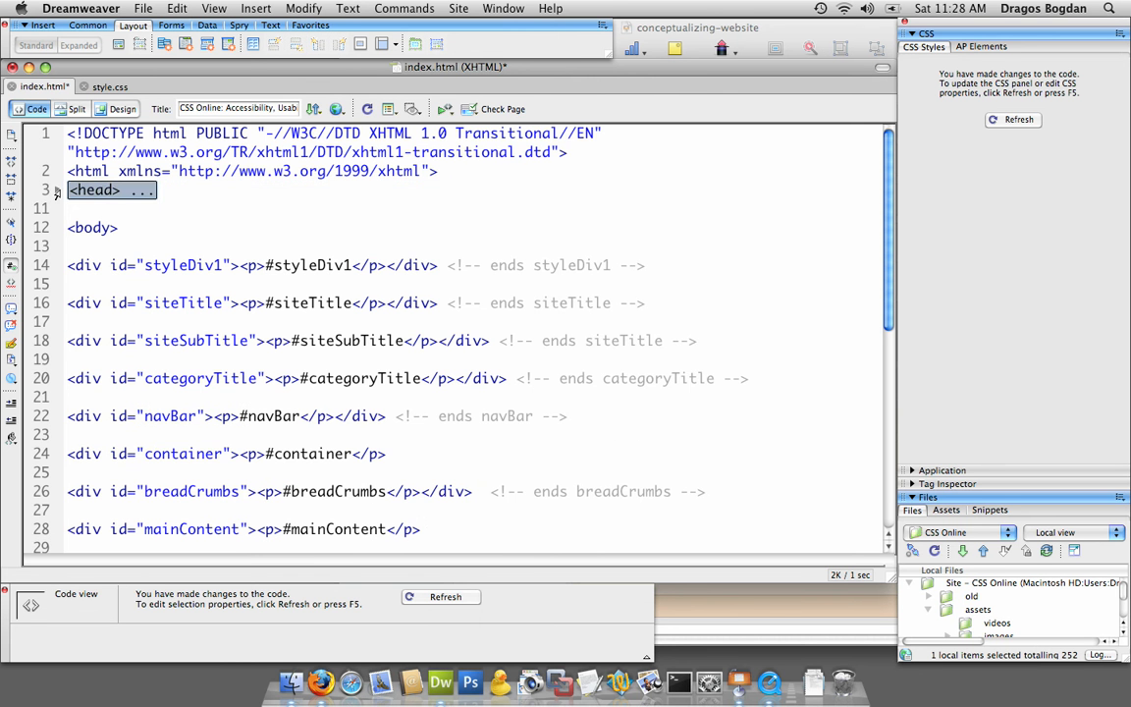
{"action": "left_click", "coordinate": [440, 171]}
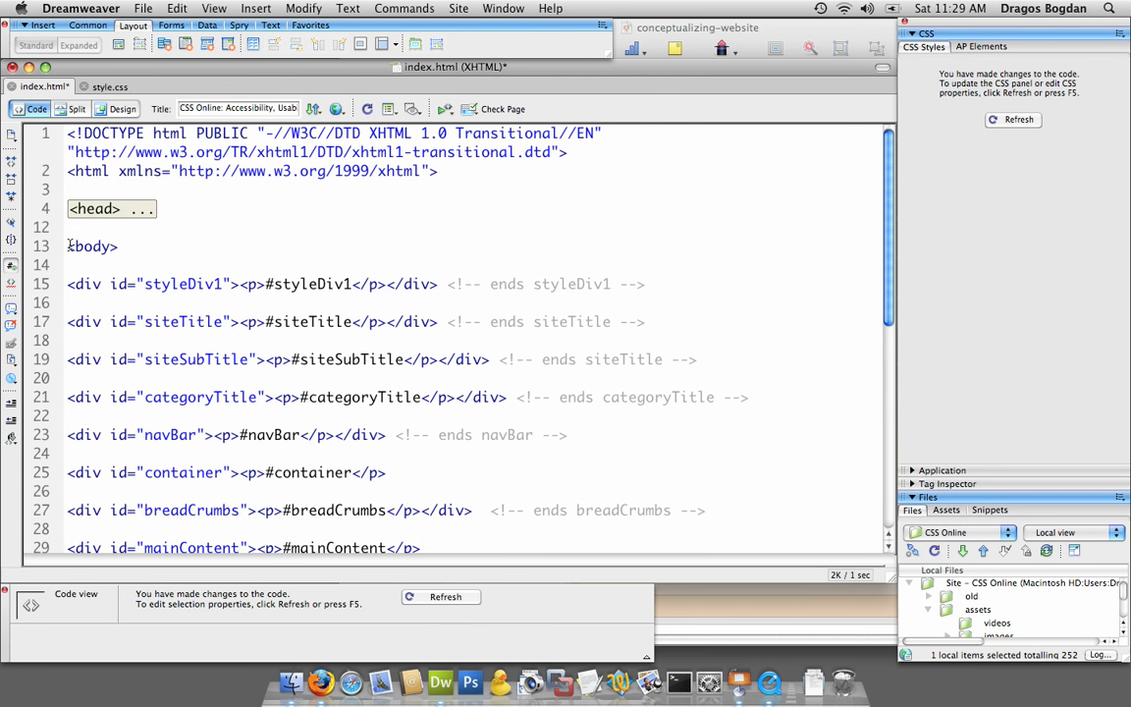
{"action": "scroll", "scroll_direction": "down", "scroll_amount": 3}
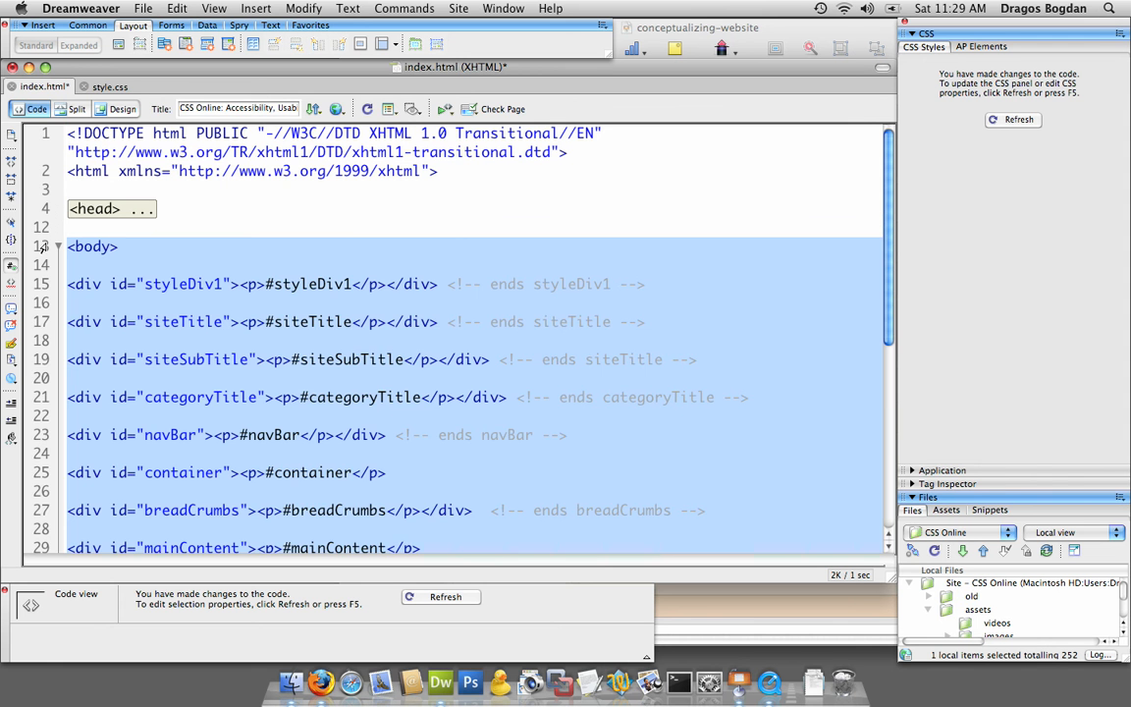
Step: Collapse the body section, expand it again and deselect, leaving its divs visible
{"action": "left_click", "coordinate": [58, 247]}
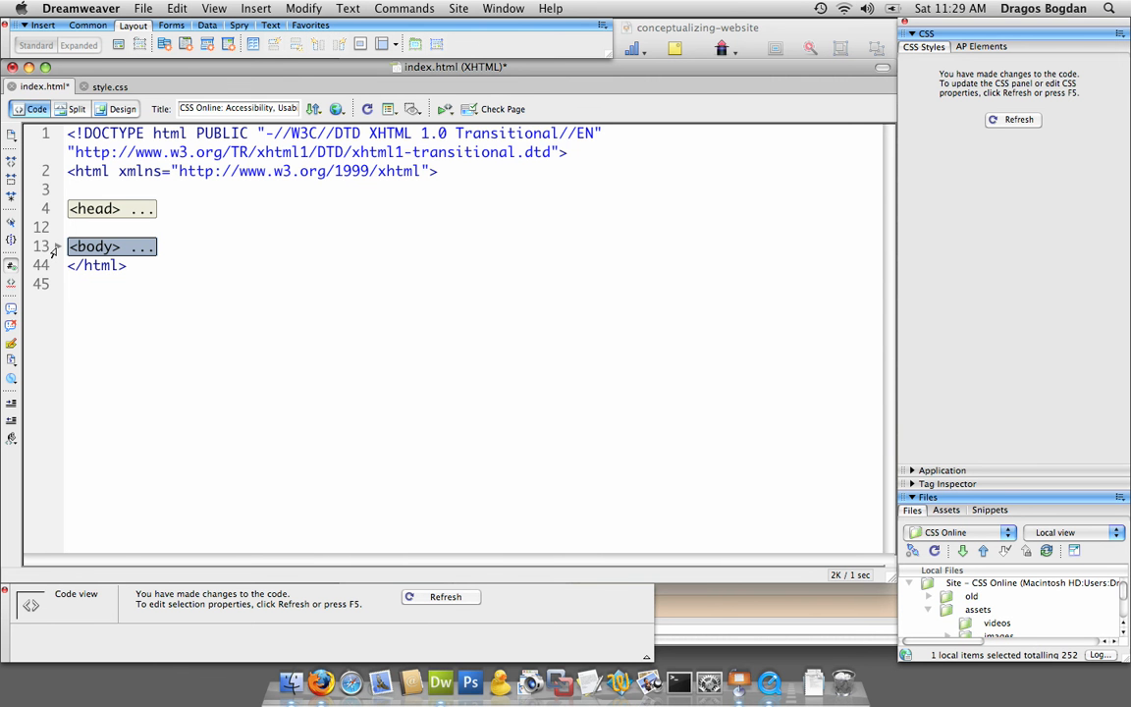
{"action": "left_click", "coordinate": [55, 247]}
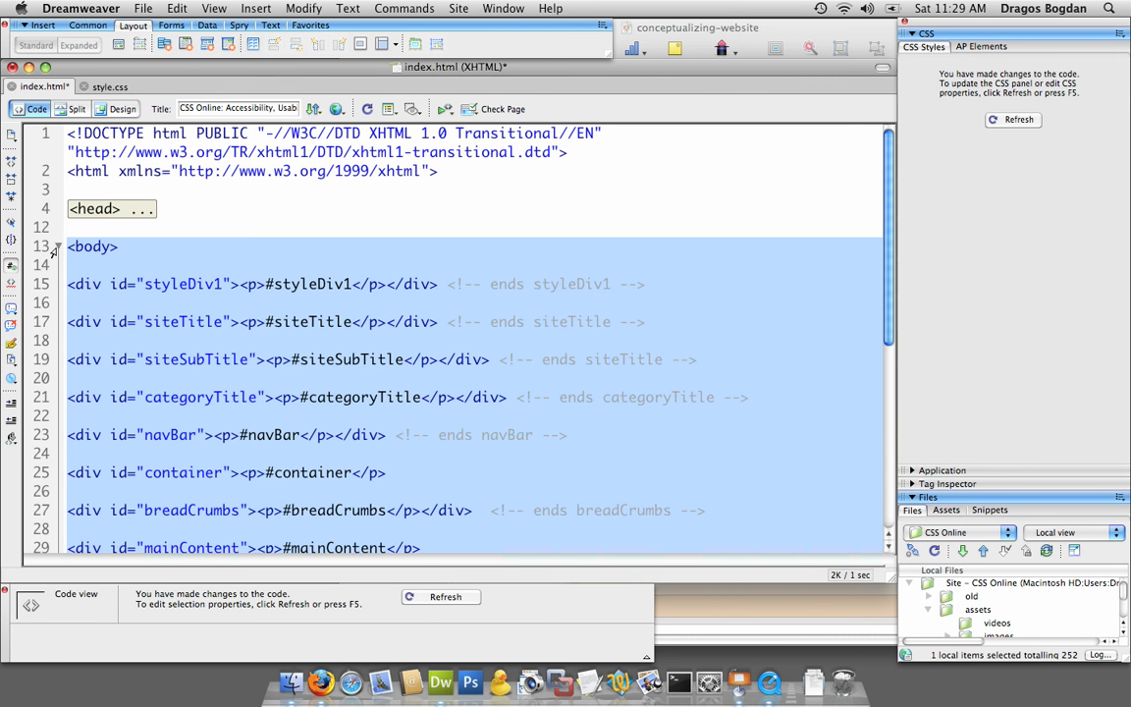
{"action": "scroll", "scroll_direction": "down", "scroll_amount": 3}
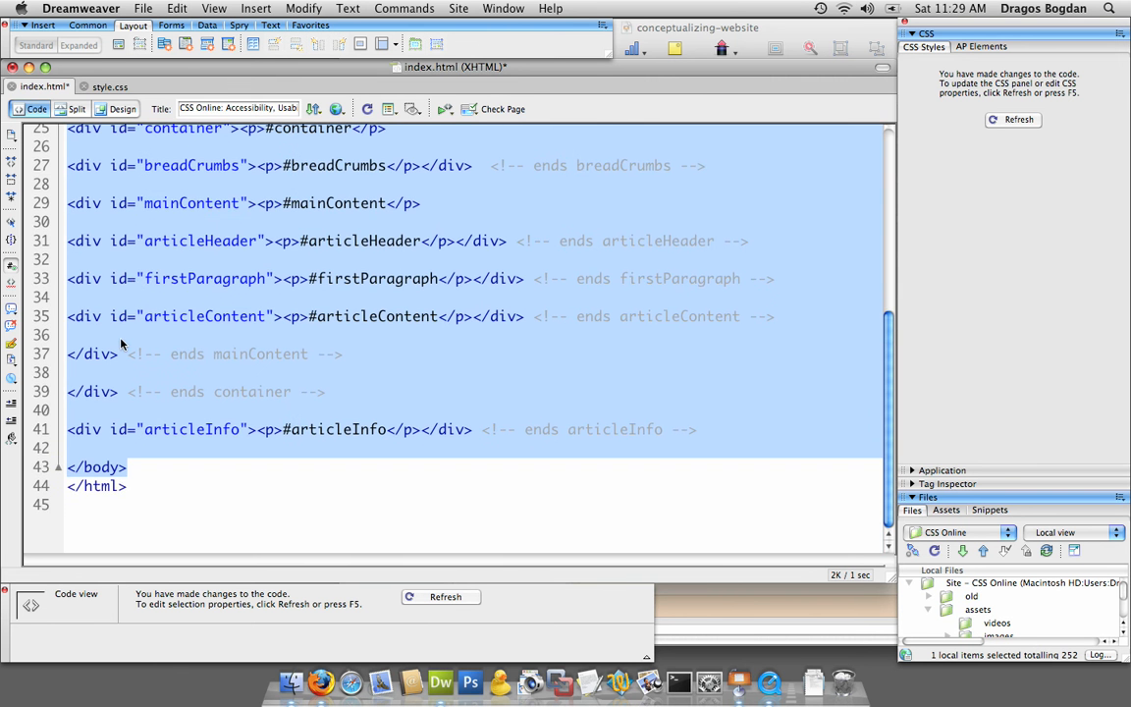
{"action": "left_click", "coordinate": [127, 467]}
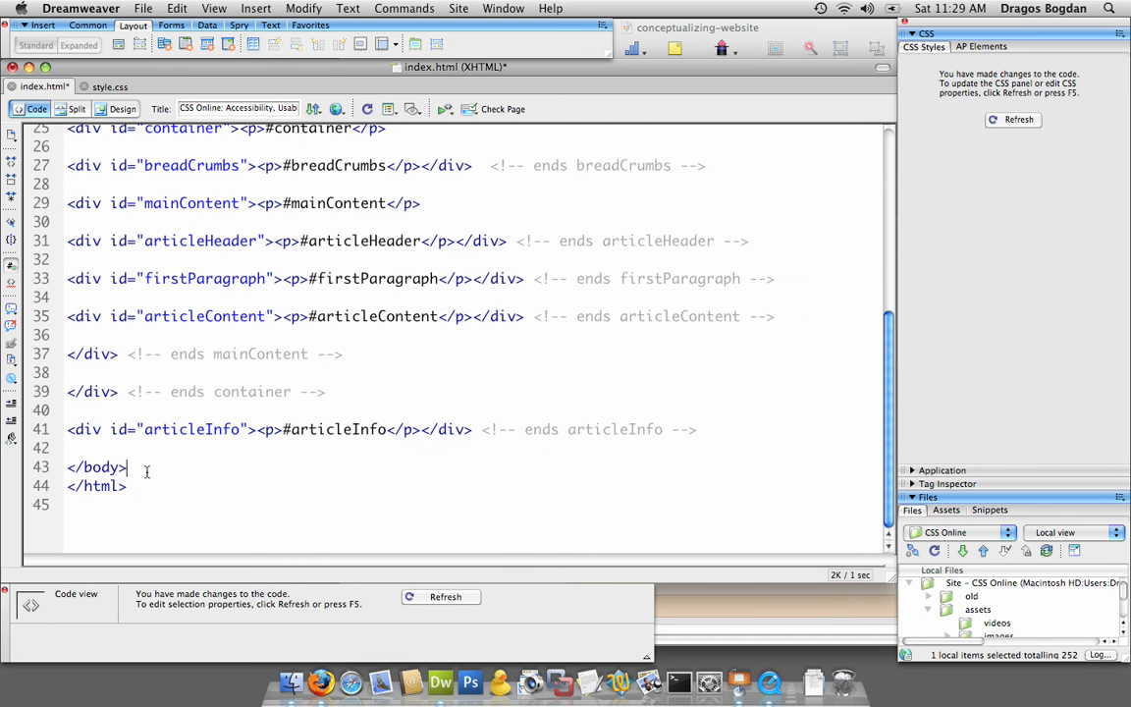
{"action": "scroll", "scroll_direction": "up", "scroll_amount": 3}
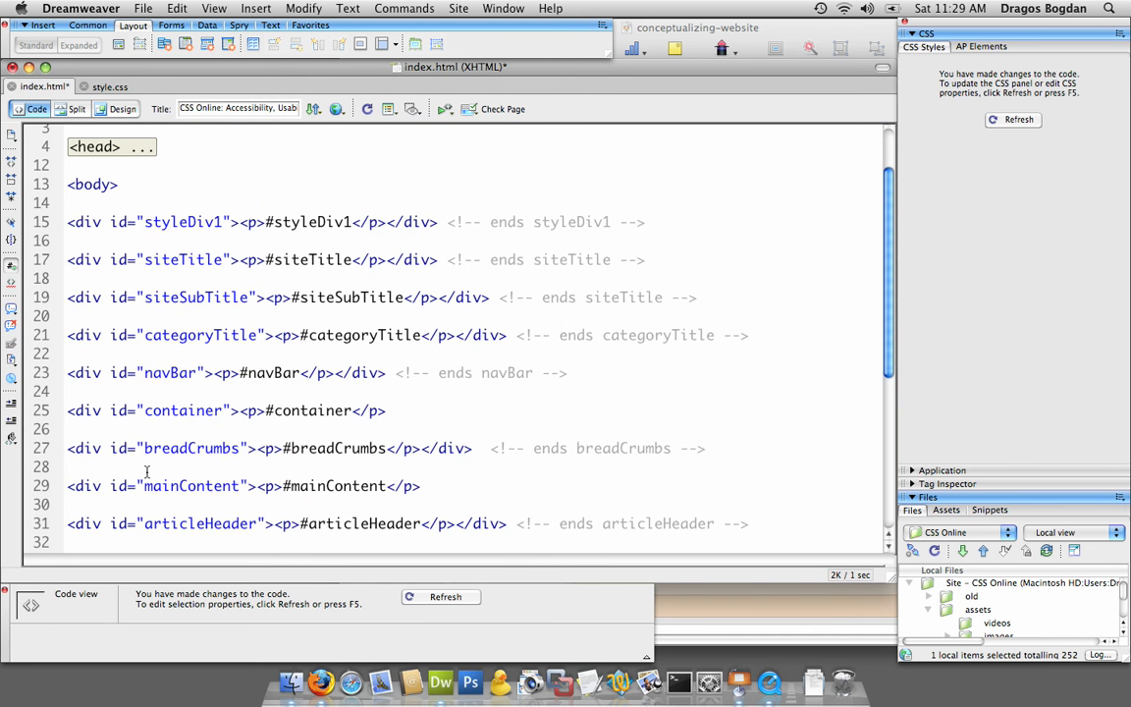
{"action": "scroll", "scroll_direction": "down", "scroll_amount": 3}
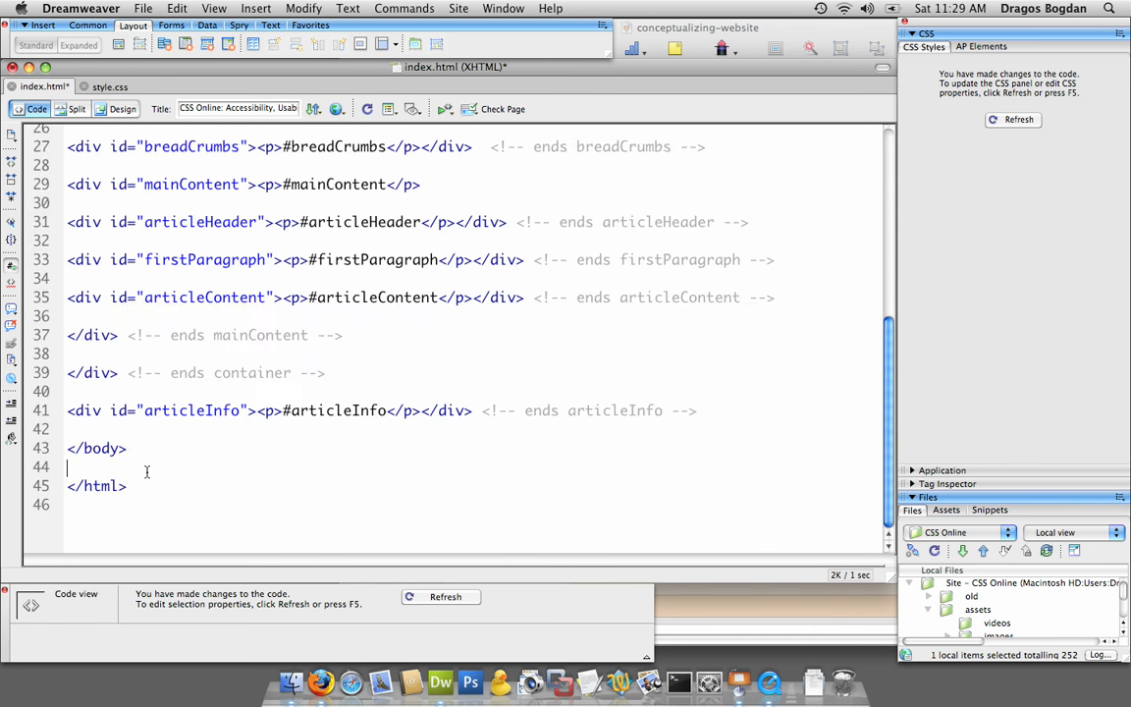
{"action": "scroll", "scroll_direction": "up", "scroll_amount": 3}
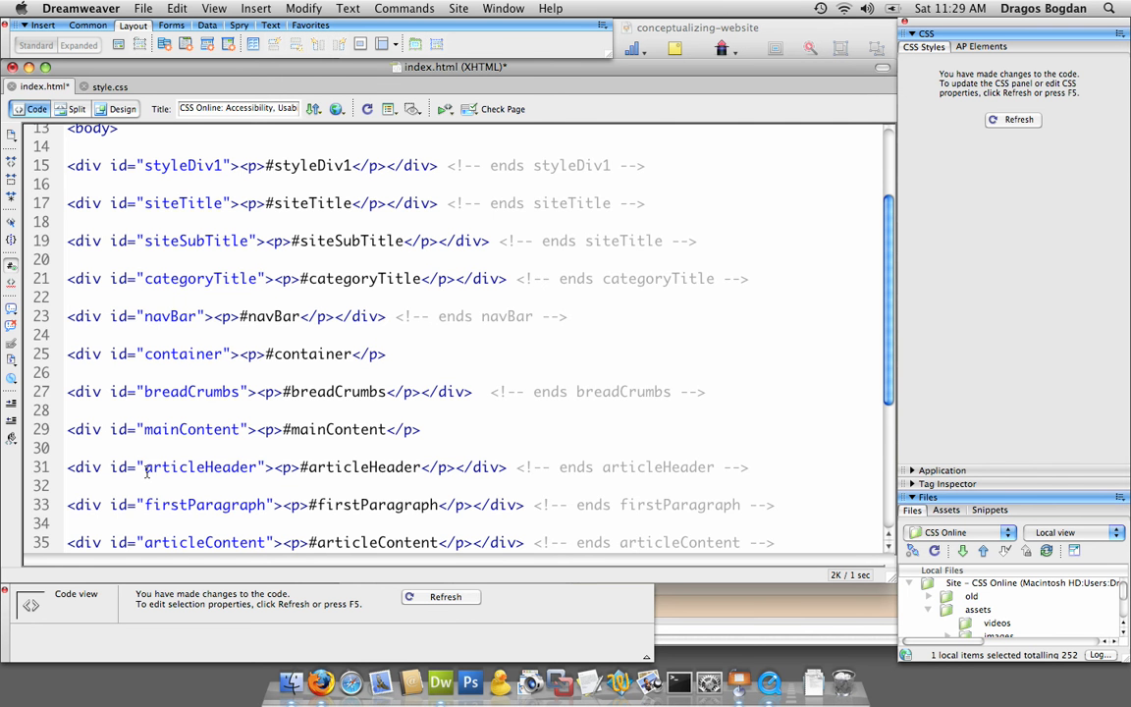
Step: Select the styleDiv1 block from its closing comment for collapsing
{"action": "scroll", "scroll_direction": "up", "scroll_amount": 3}
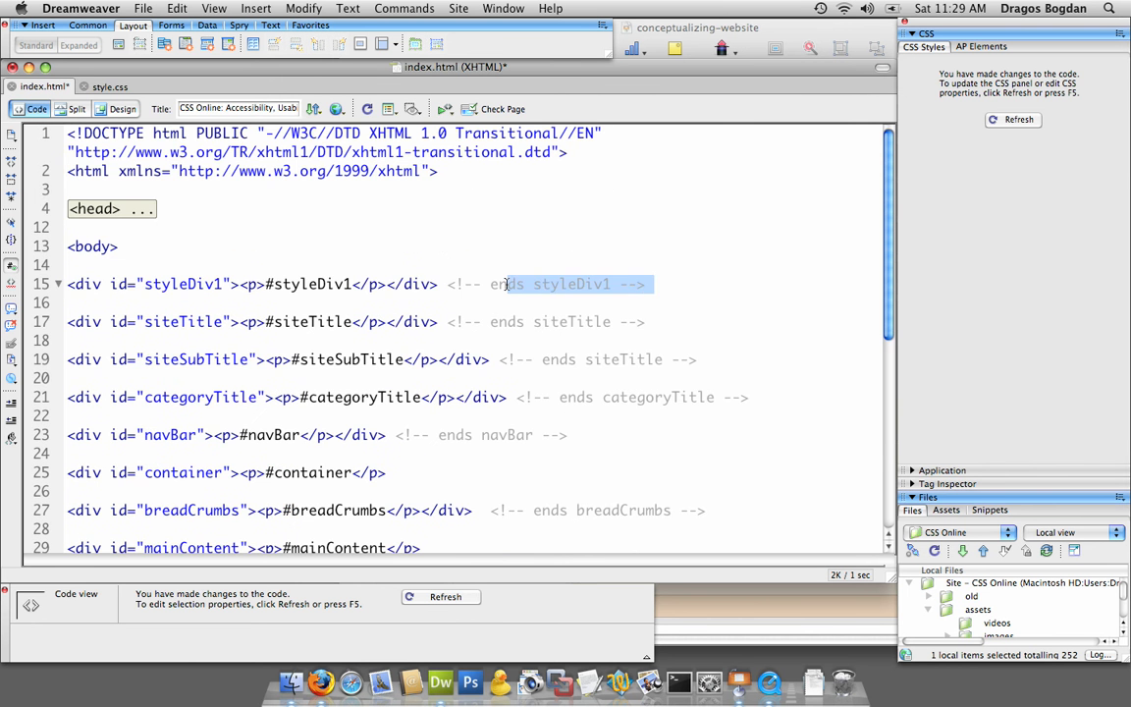
{"action": "left_click", "coordinate": [442, 283]}
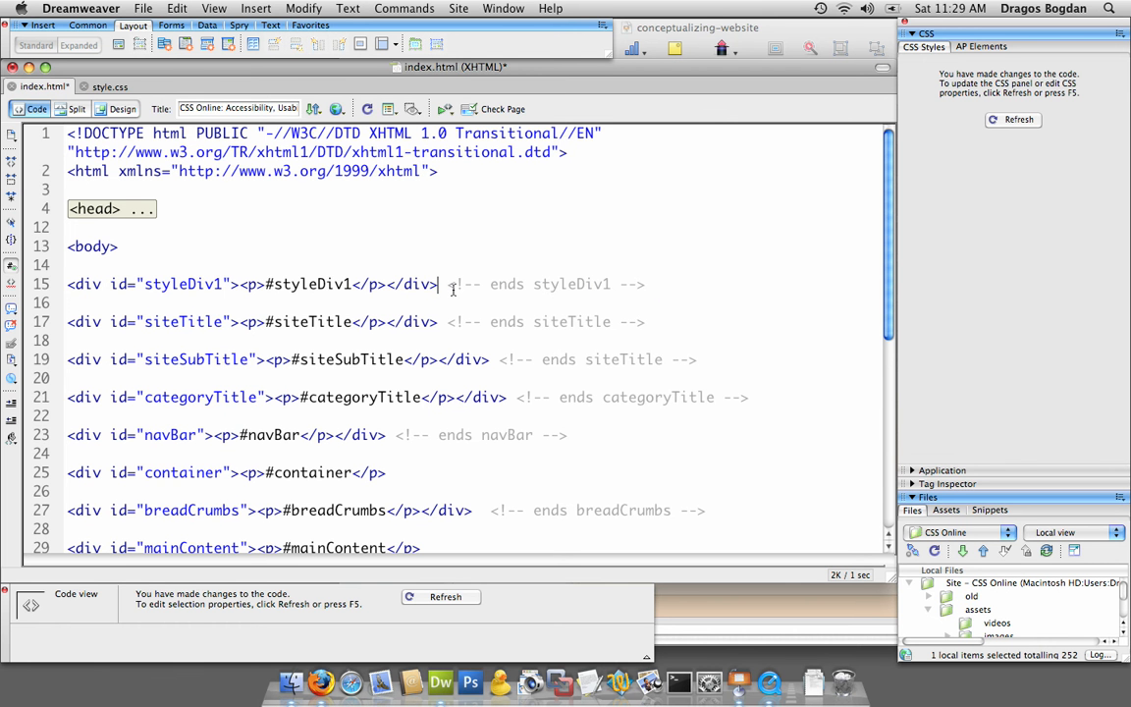
{"action": "double_click", "coordinate": [413, 283]}
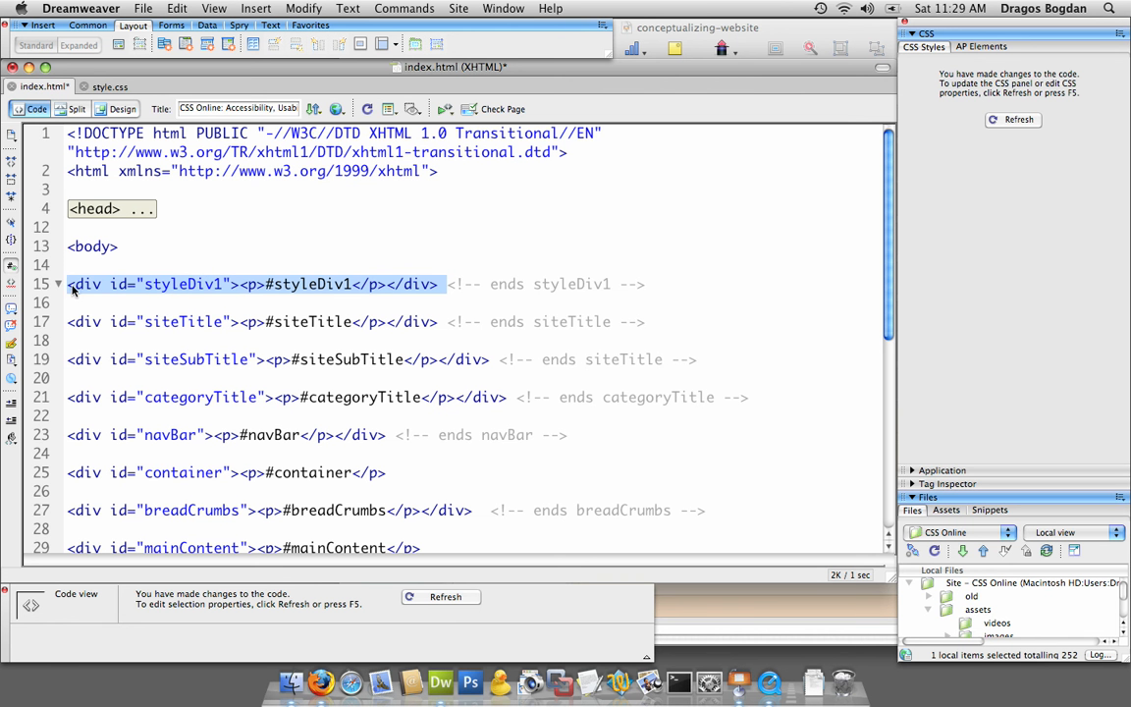
{"action": "mouse_move", "coordinate": [652, 295]}
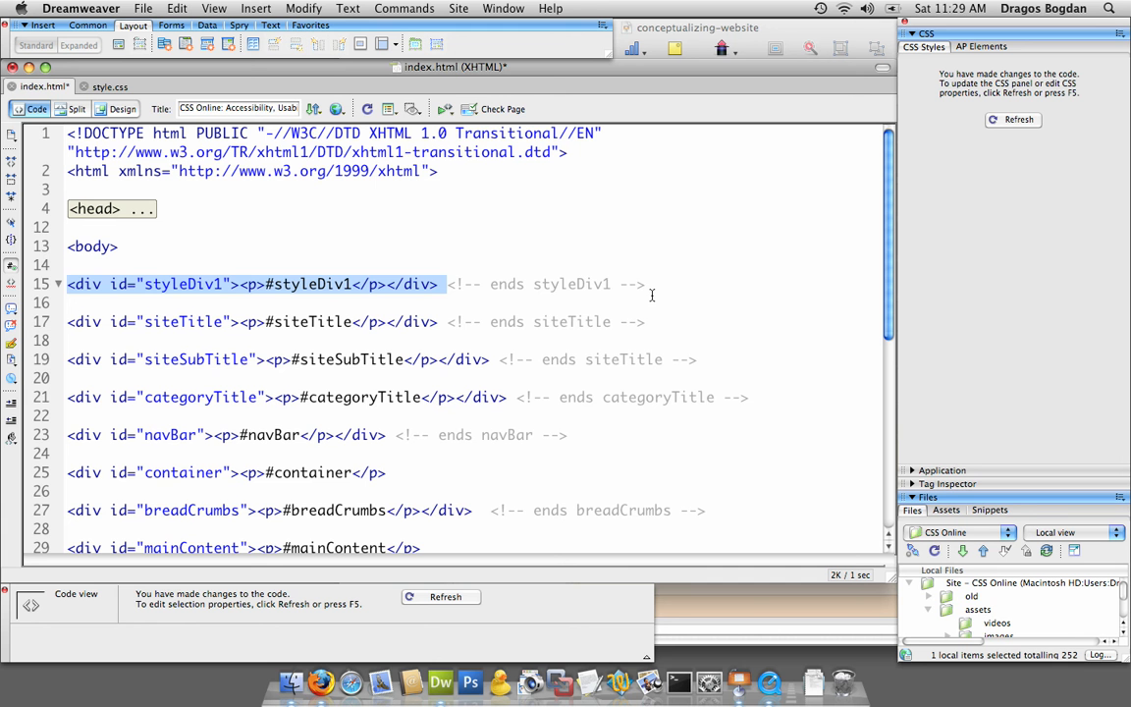
{"action": "mouse_move", "coordinate": [55, 285]}
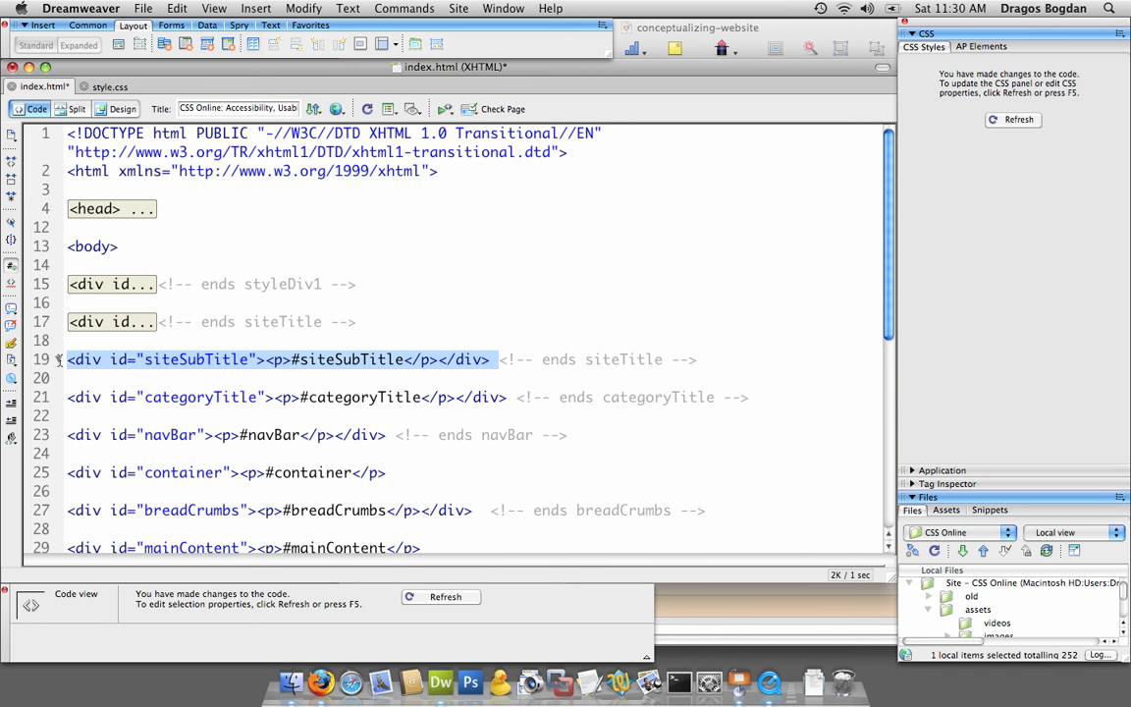
Step: Collapse the siteSubTitle, categoryTitle and navBar divs, then reopen siteSubTitle to fix its comment
{"action": "left_click", "coordinate": [59, 360]}
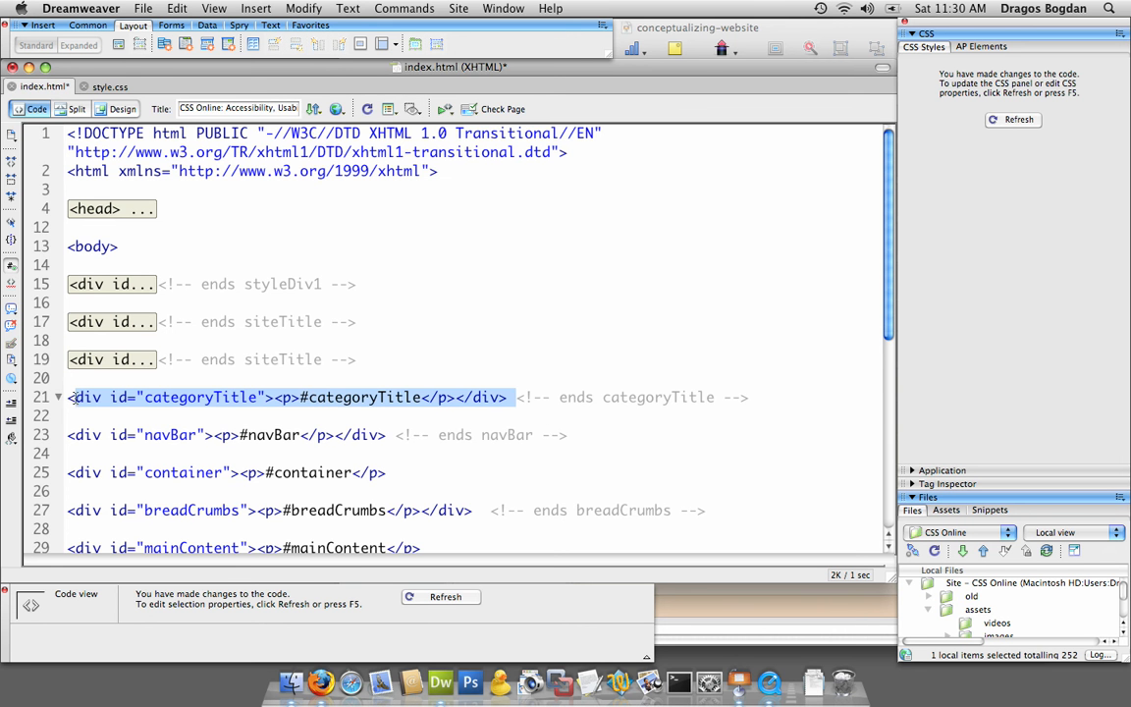
{"action": "left_click", "coordinate": [59, 397]}
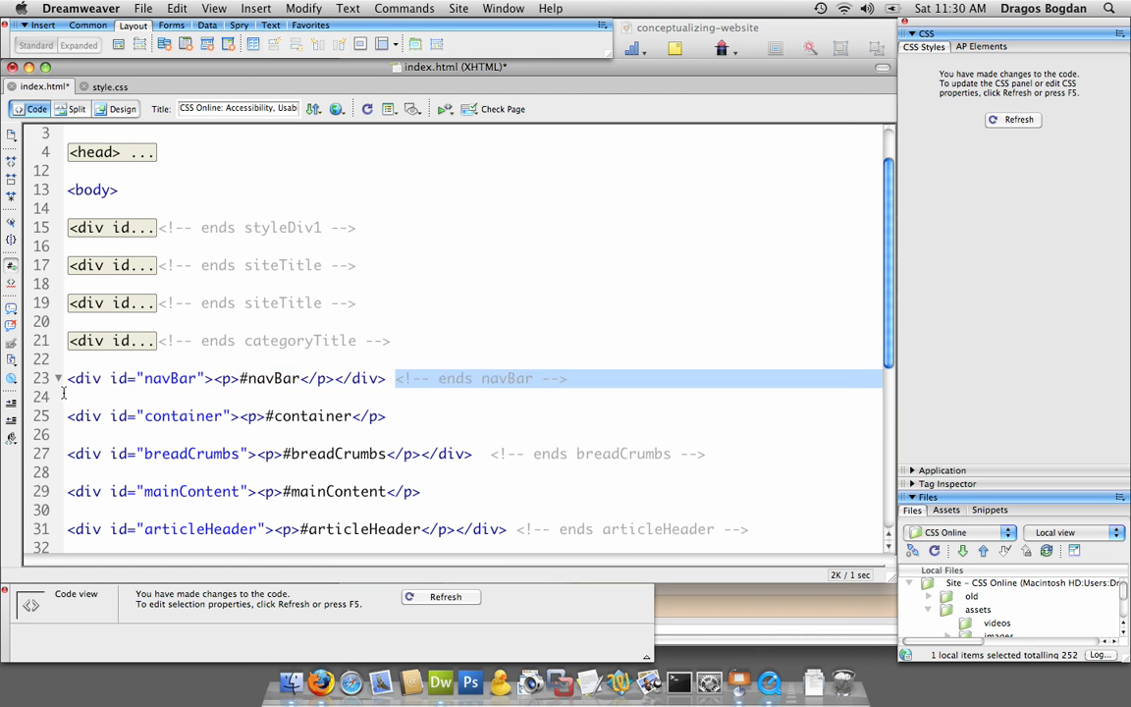
{"action": "left_click", "coordinate": [59, 378]}
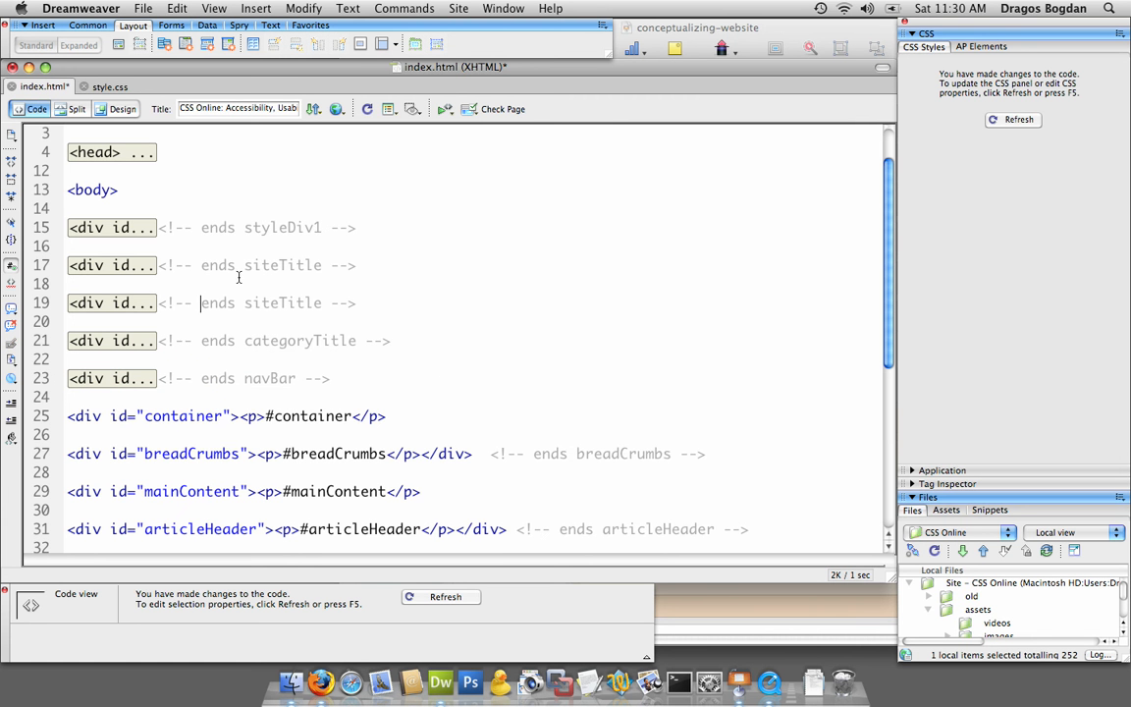
{"action": "left_click", "coordinate": [110, 302]}
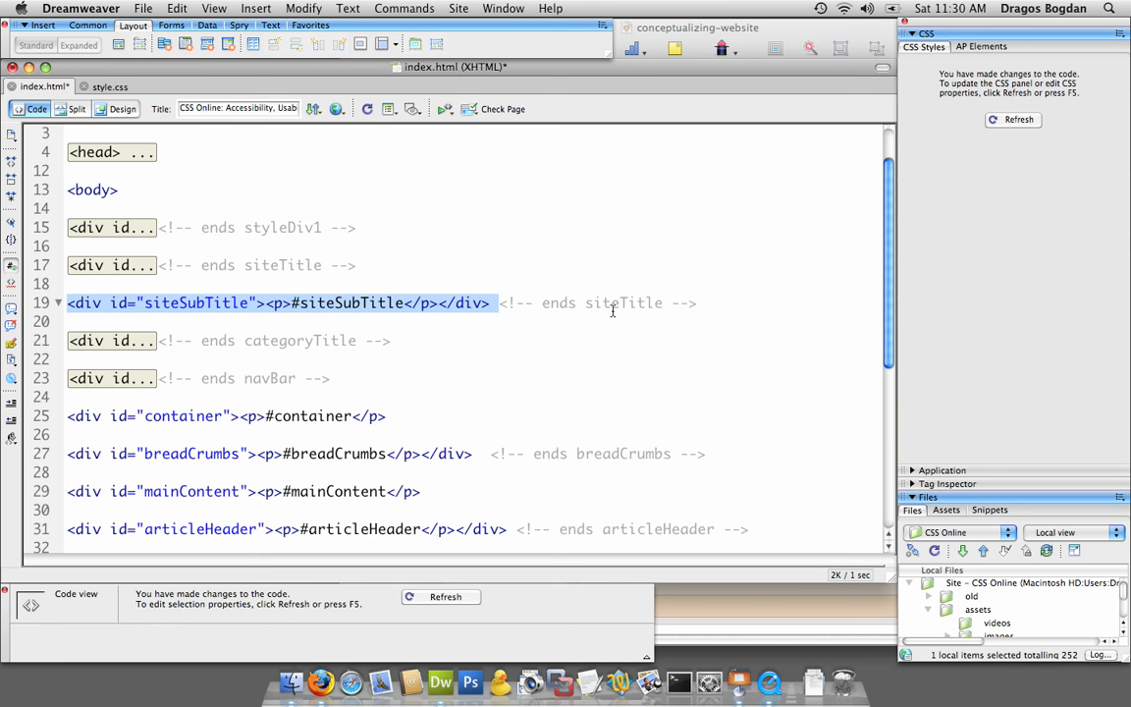
{"action": "mouse_move", "coordinate": [279, 266]}
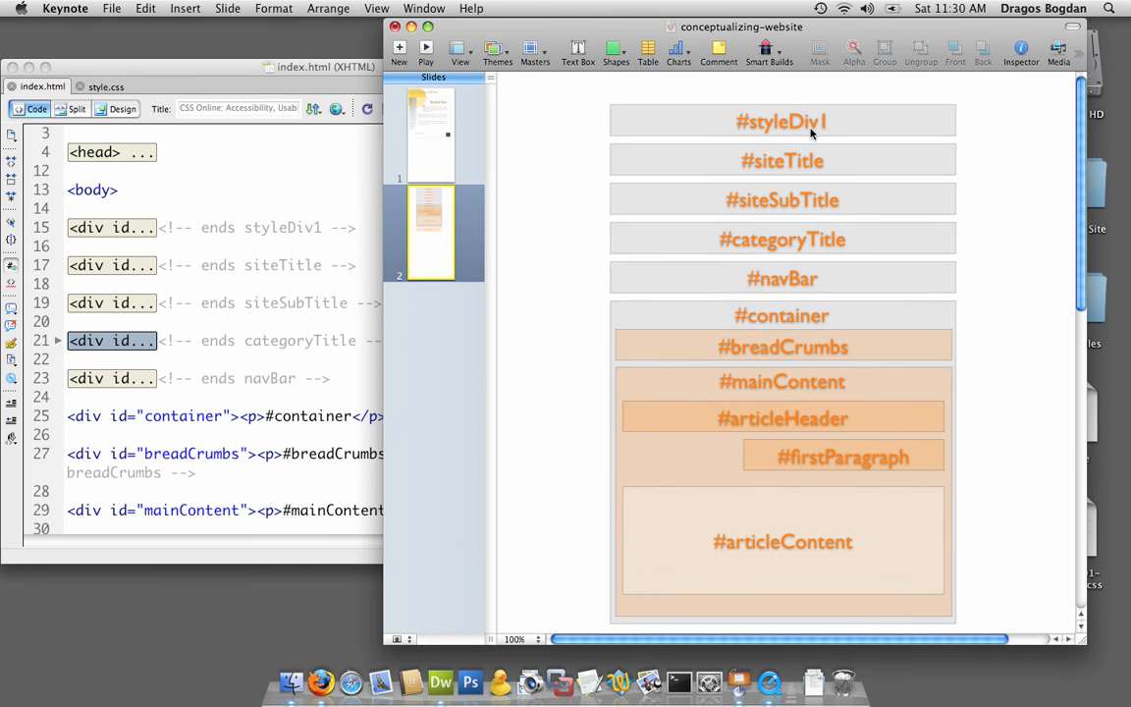
{"action": "mouse_move", "coordinate": [805, 224]}
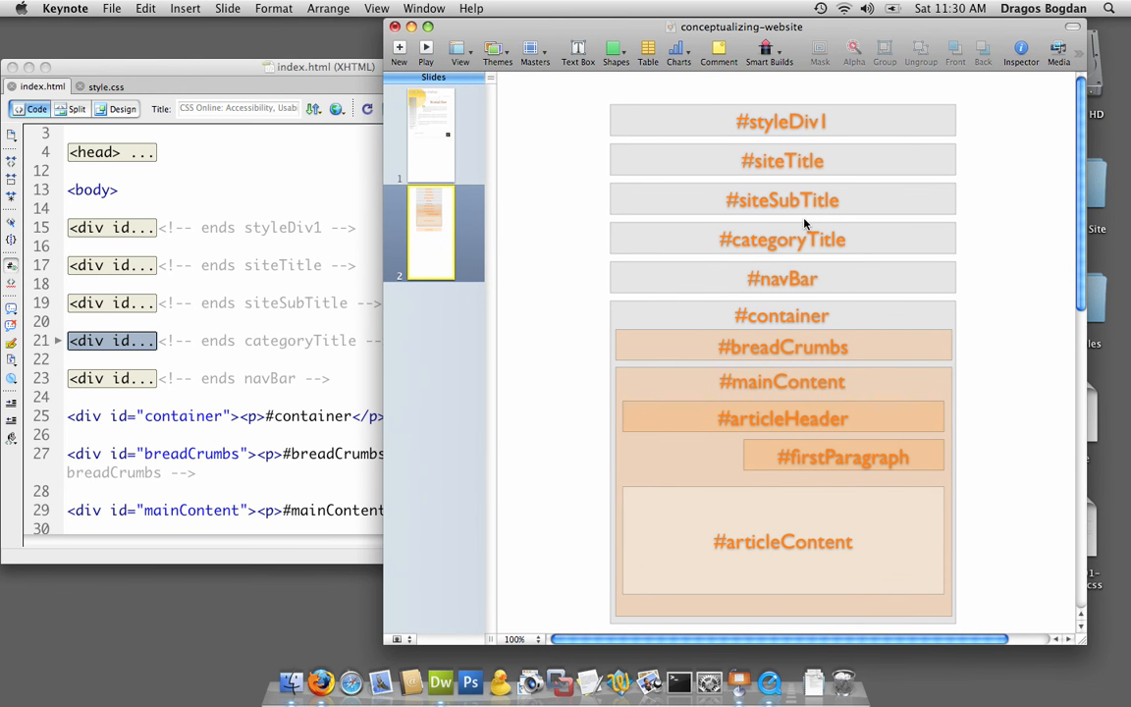
{"action": "mouse_move", "coordinate": [803, 285]}
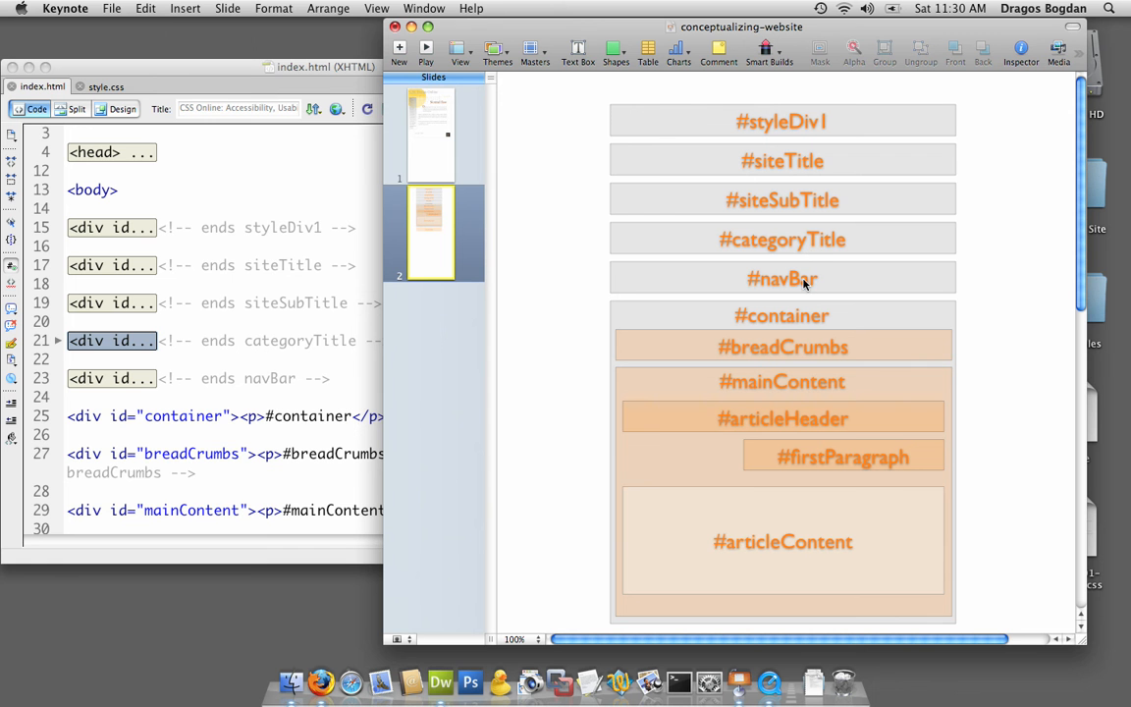
{"action": "mouse_move", "coordinate": [802, 314]}
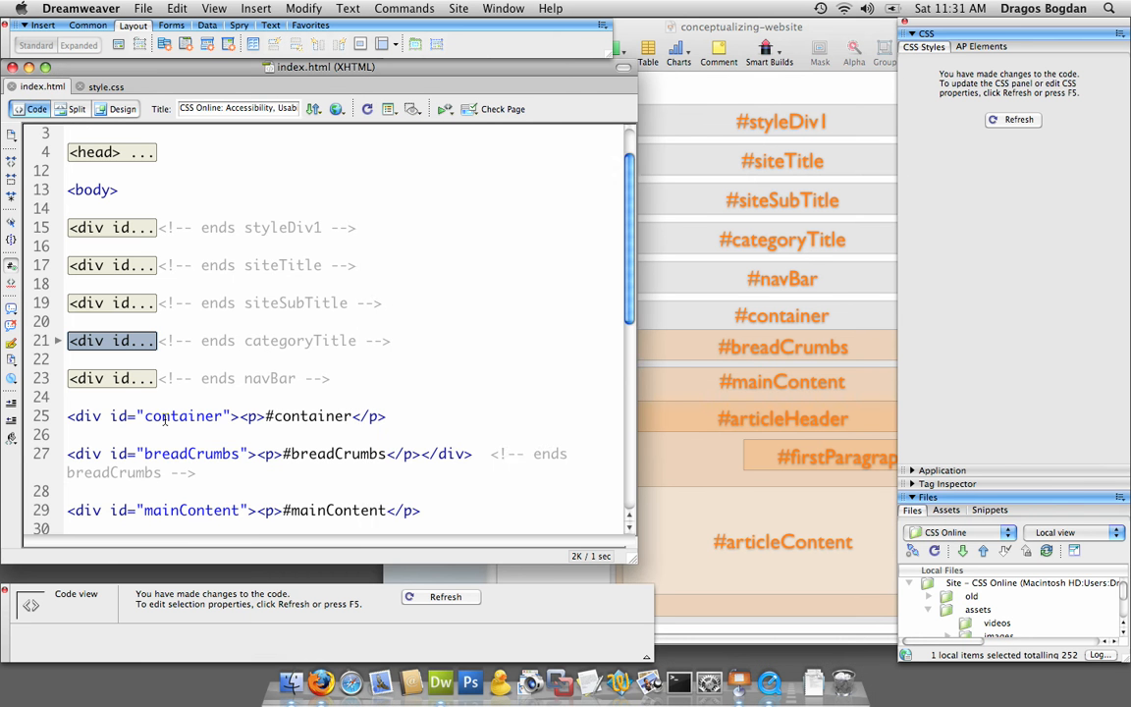
Step: Scroll through index.html to review the container block and the divs following it
{"action": "scroll", "scroll_direction": "down", "scroll_amount": 3}
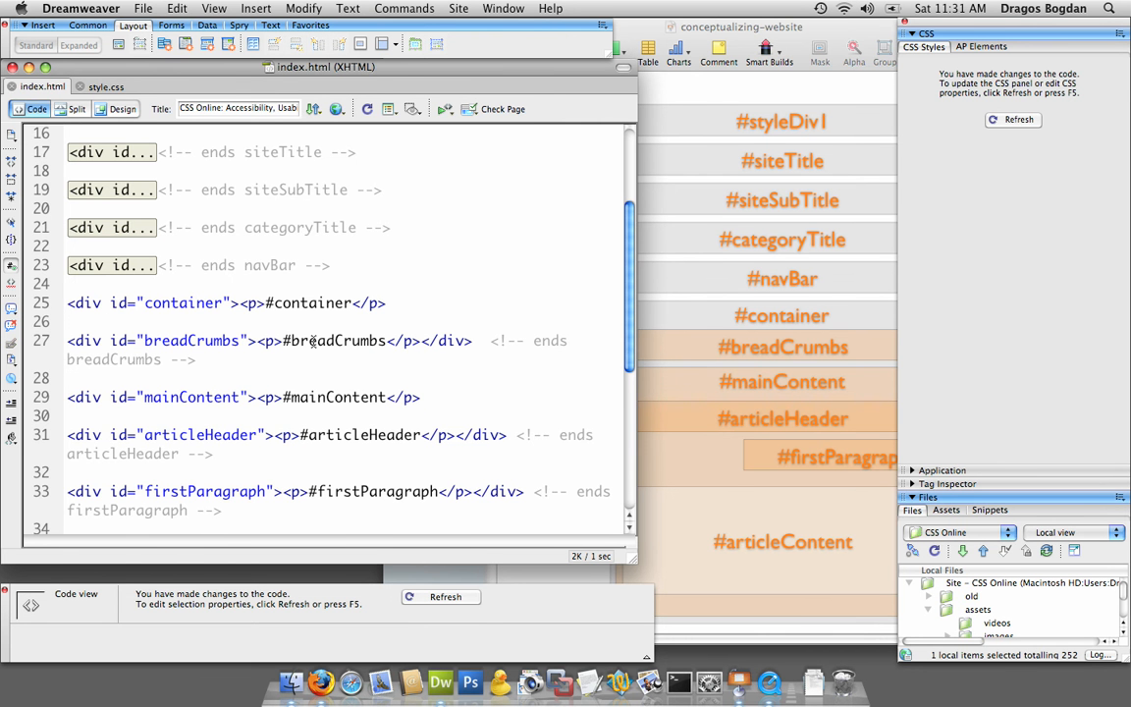
{"action": "scroll", "scroll_direction": "down", "scroll_amount": 3}
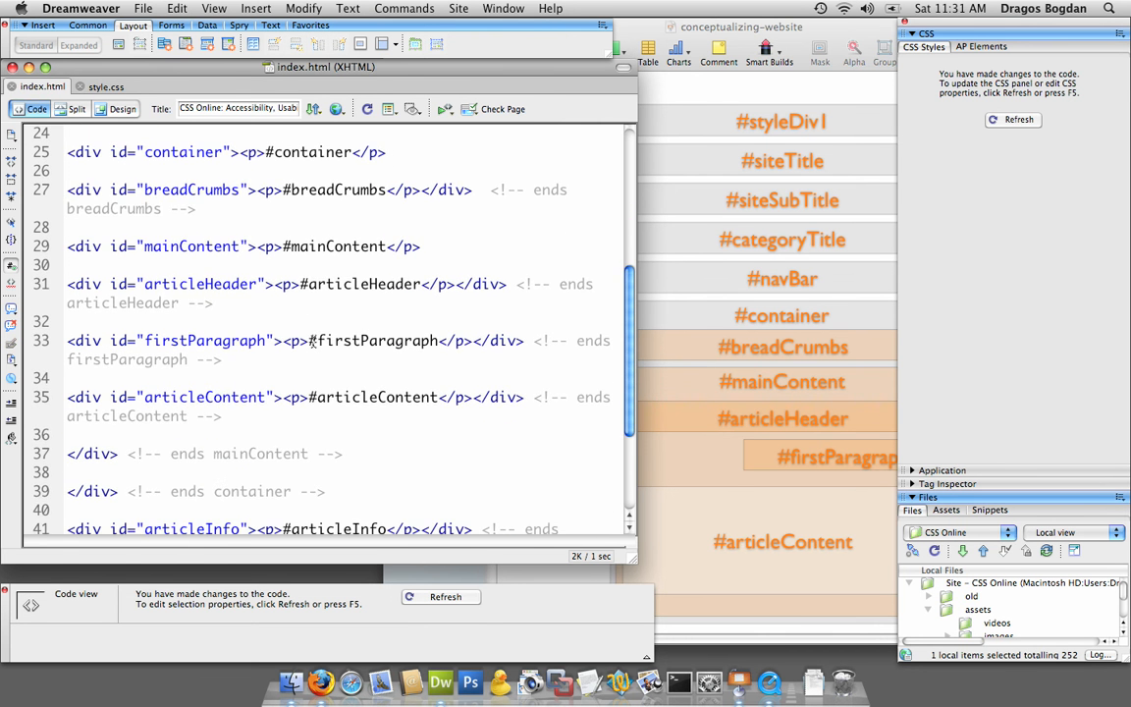
{"action": "scroll", "scroll_direction": "up", "scroll_amount": 3}
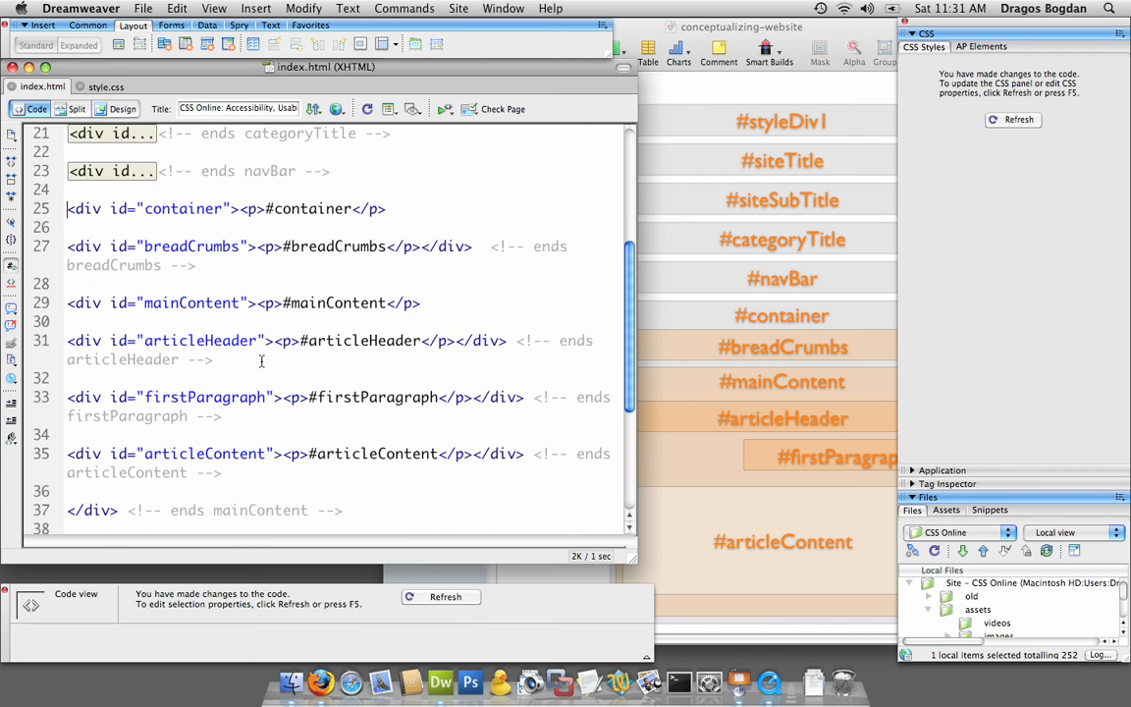
{"action": "scroll", "scroll_direction": "down", "scroll_amount": 3}
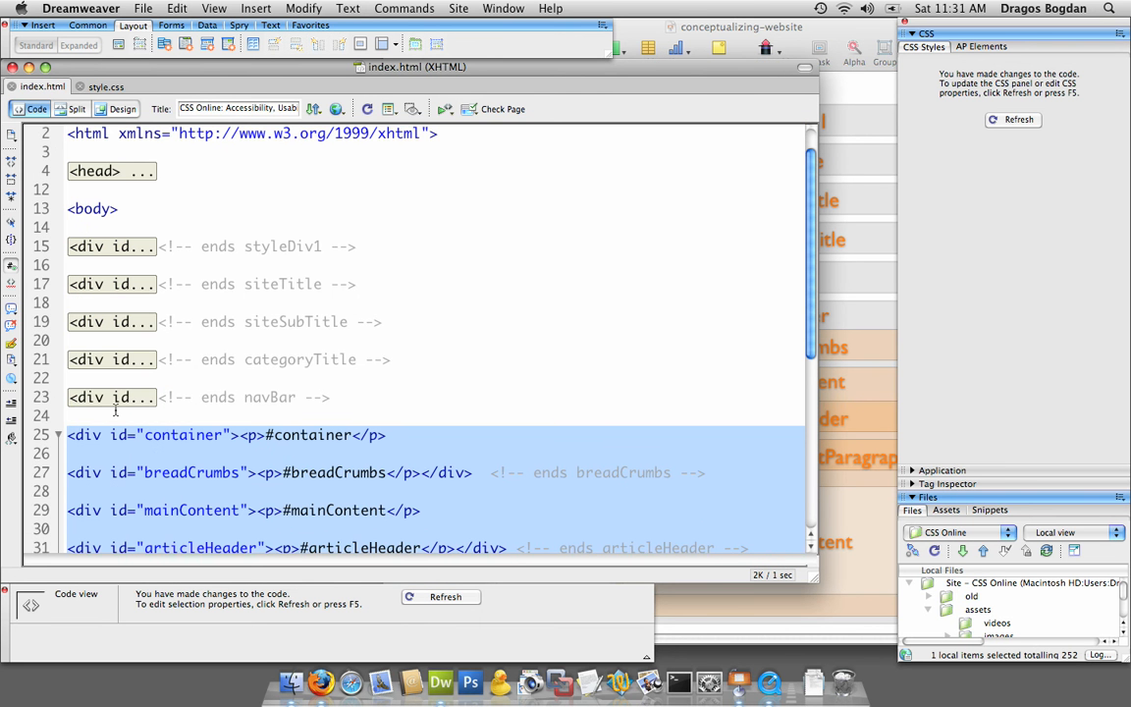
{"action": "scroll", "scroll_direction": "down", "scroll_amount": 3}
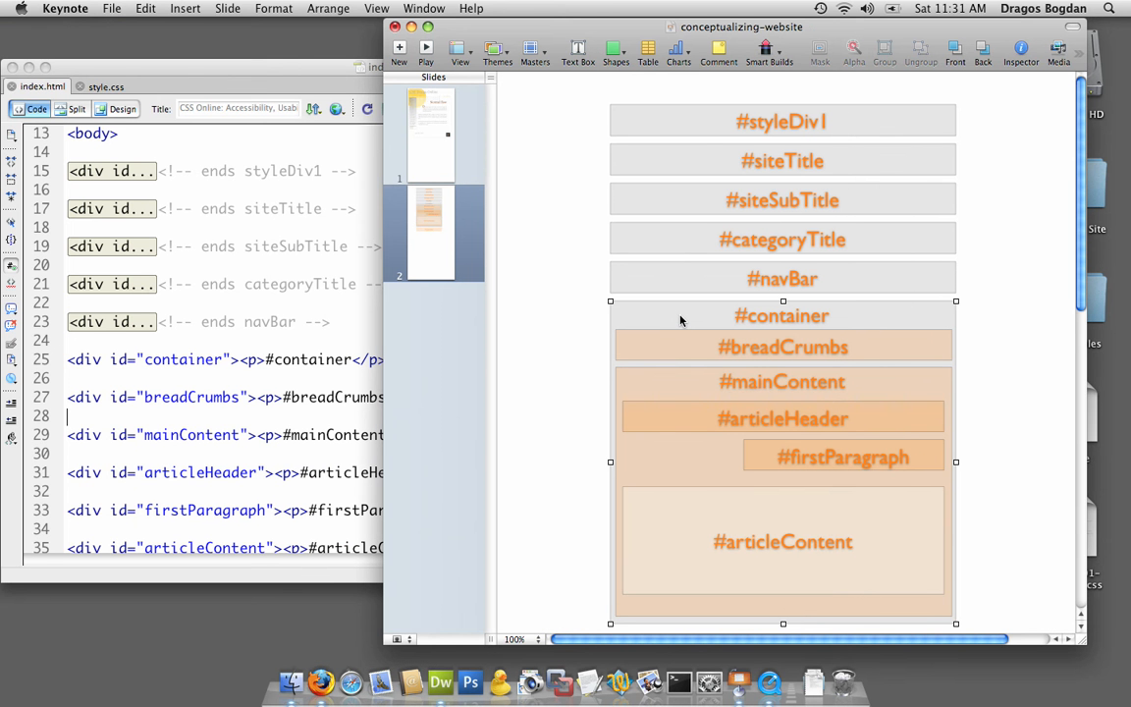
{"action": "mouse_move", "coordinate": [698, 133]}
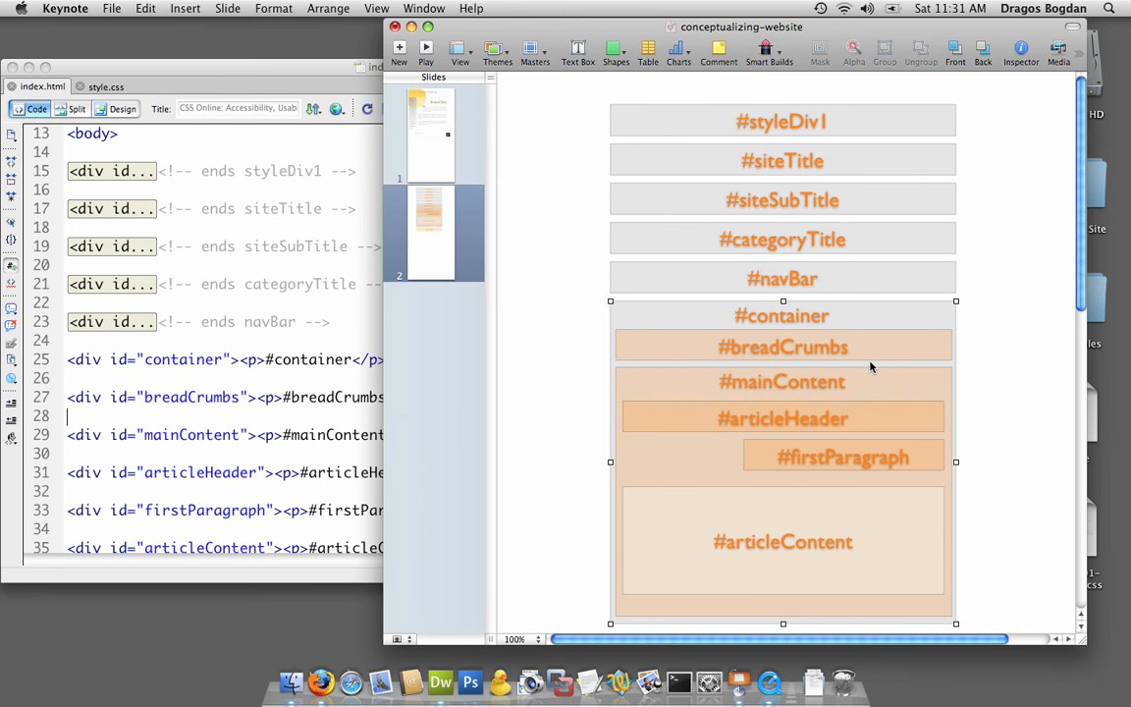
Step: Pick out the breadCrumbs box on the Keynote diagram, then return to index.html's code
{"action": "left_click", "coordinate": [782, 345]}
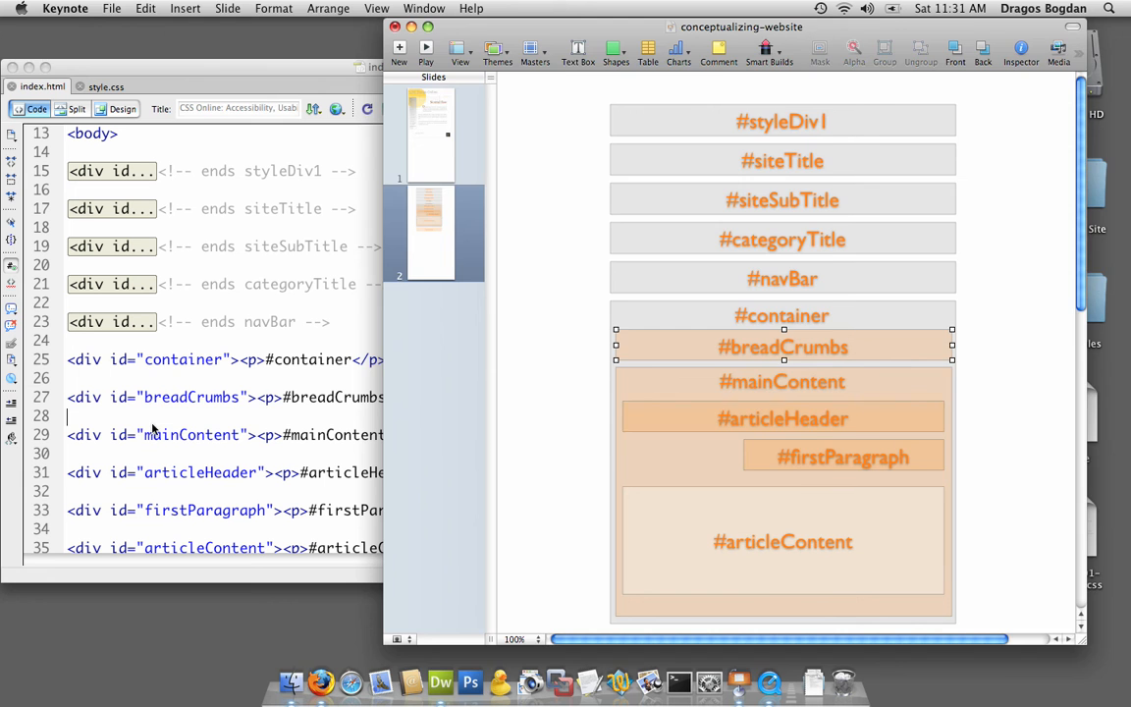
{"action": "left_click", "coordinate": [440, 679]}
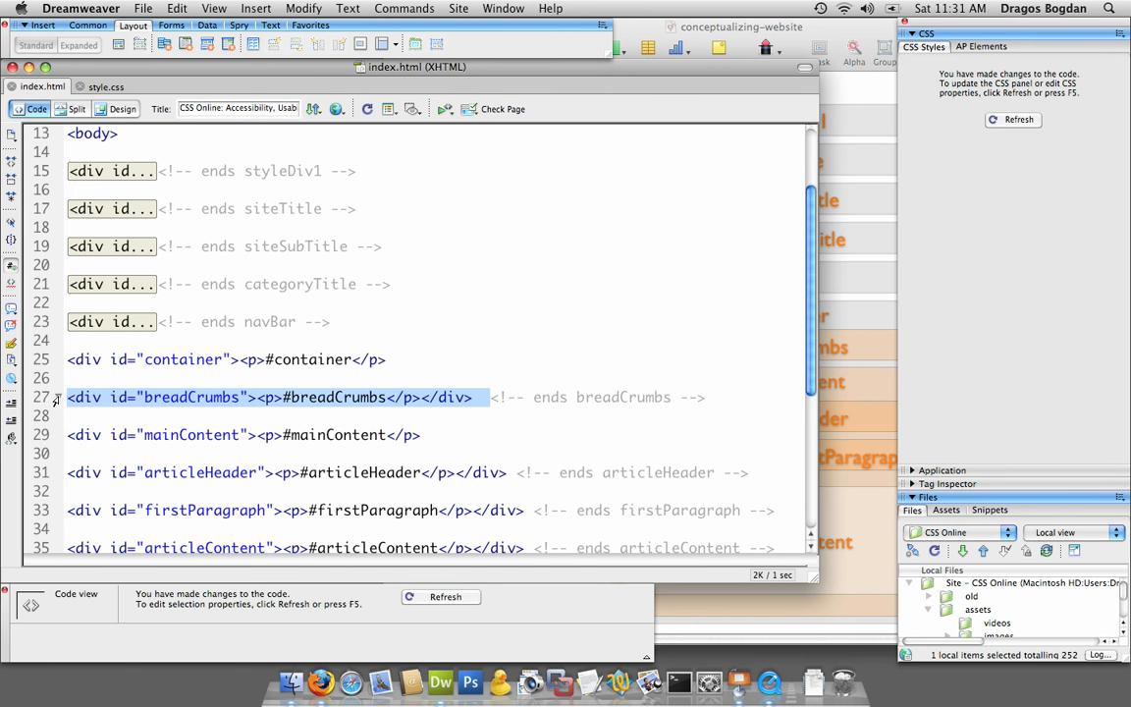
Step: Collapse the breadCrumbs div and indent its line beneath the container
{"action": "left_click", "coordinate": [59, 397]}
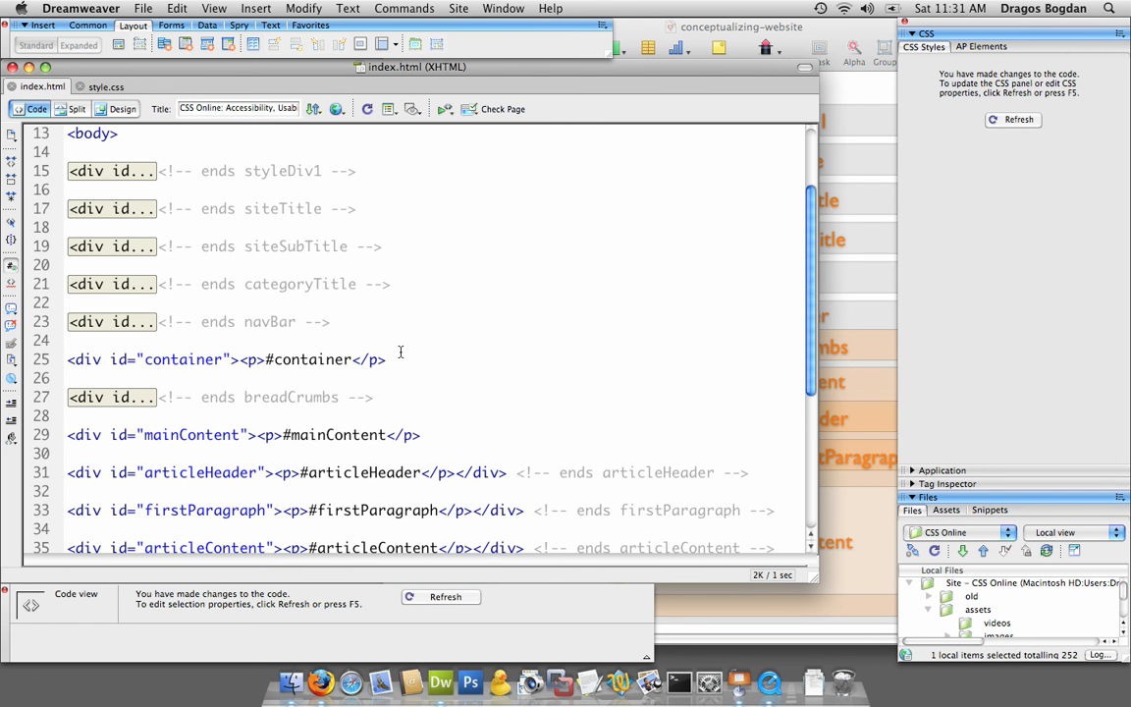
{"action": "left_click", "coordinate": [385, 359]}
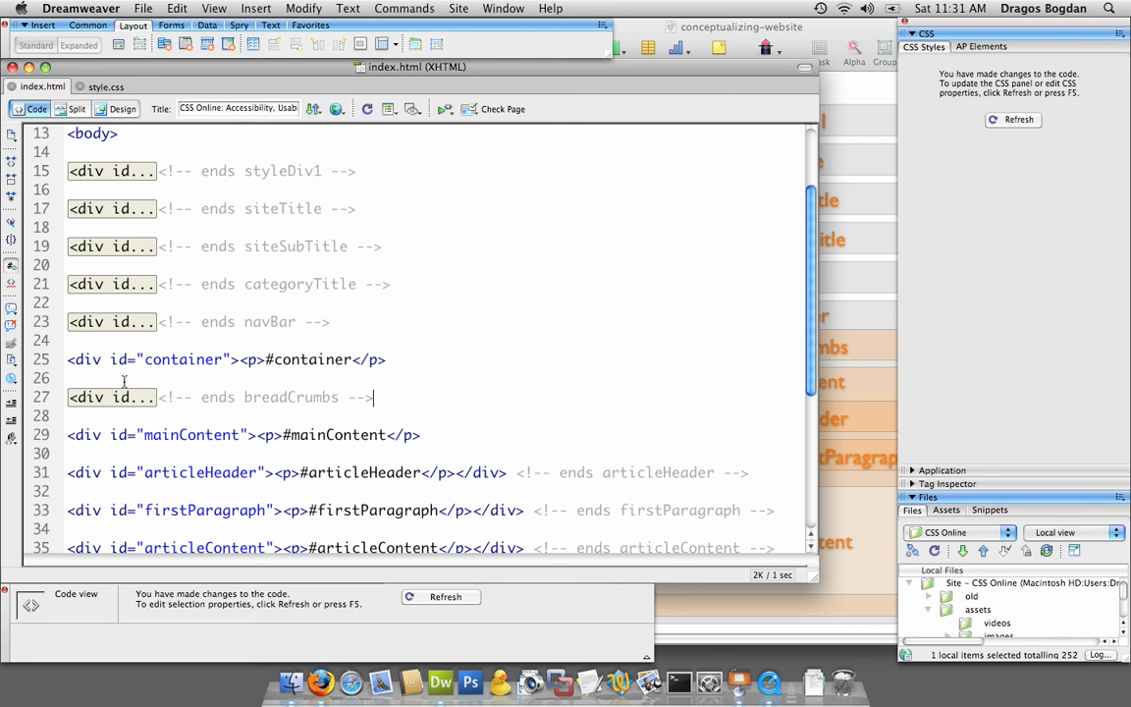
{"action": "left_click", "coordinate": [69, 396]}
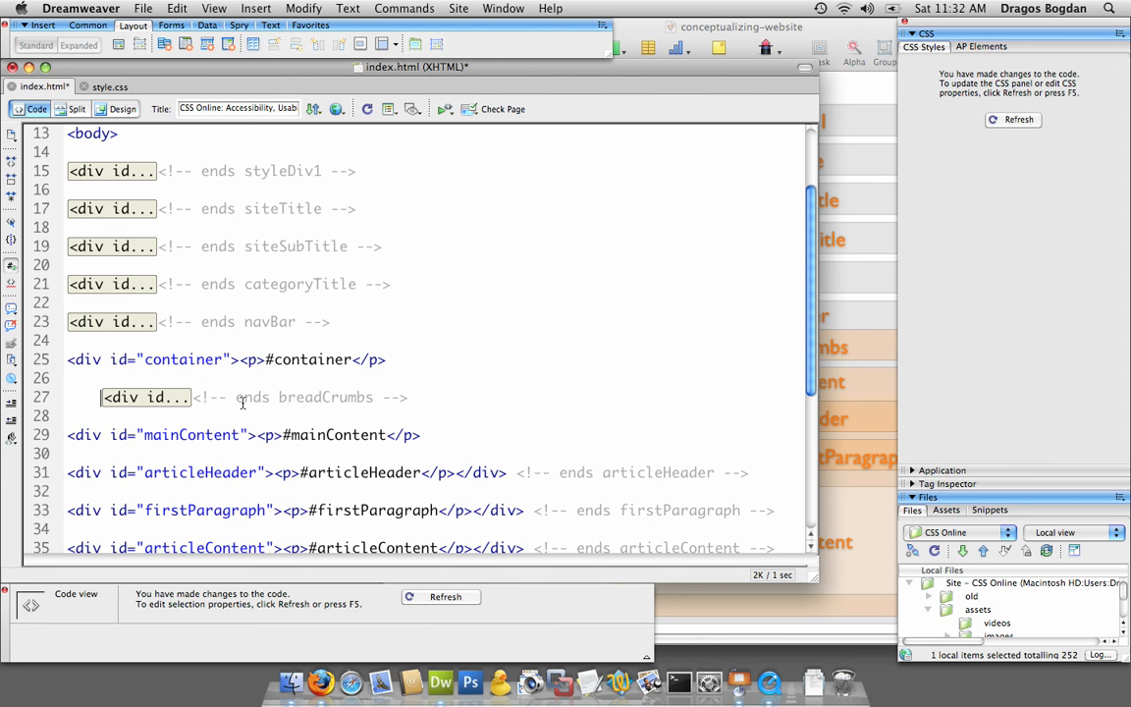
{"action": "mouse_move", "coordinate": [128, 437]}
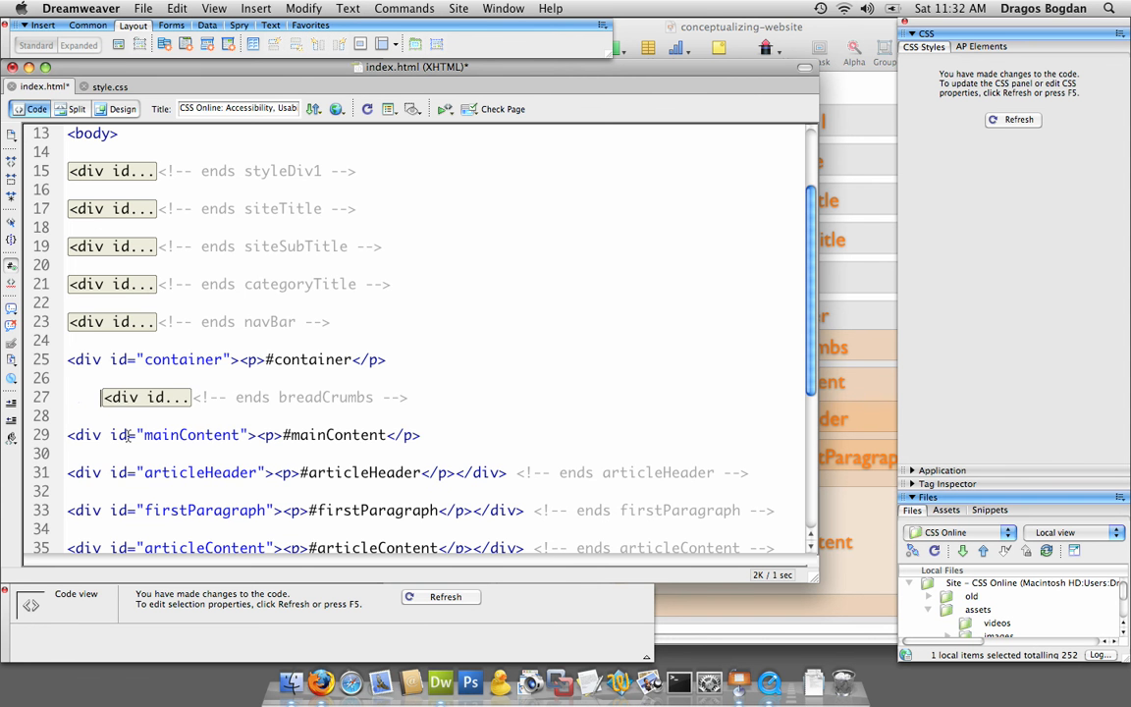
{"action": "scroll", "scroll_direction": "down", "scroll_amount": 3}
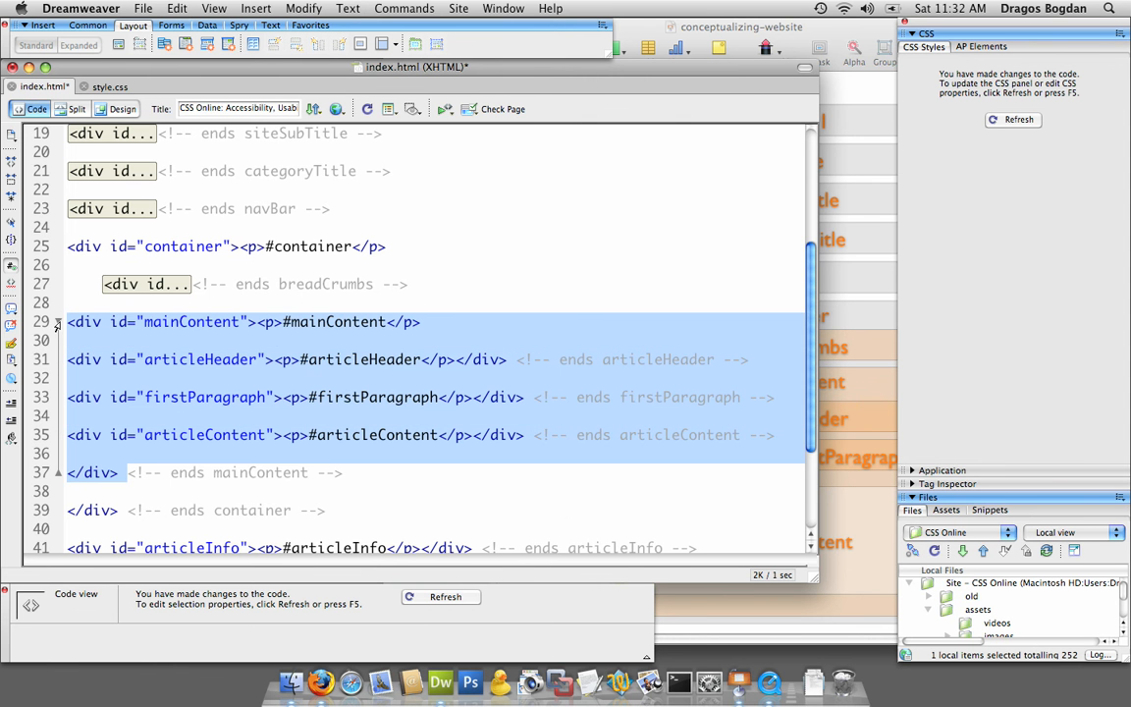
Step: Collapse and re-expand mainContent, then fold the articleHeader div inside it
{"action": "key", "text": "Delete"}
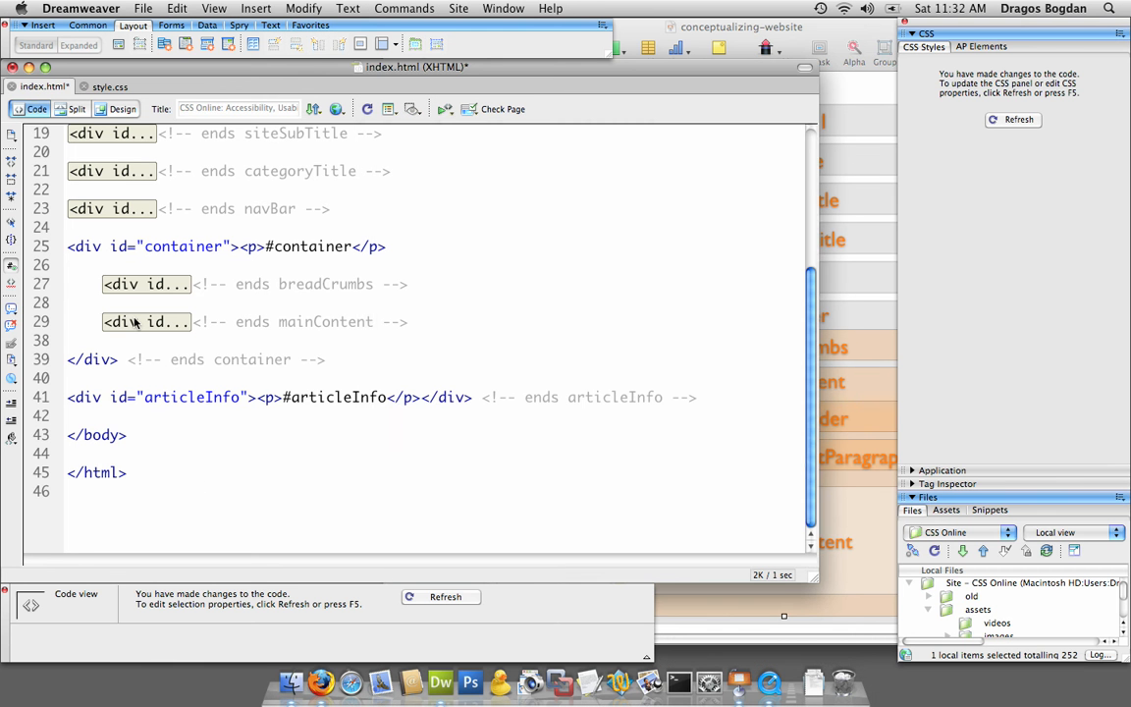
{"action": "left_click", "coordinate": [57, 322]}
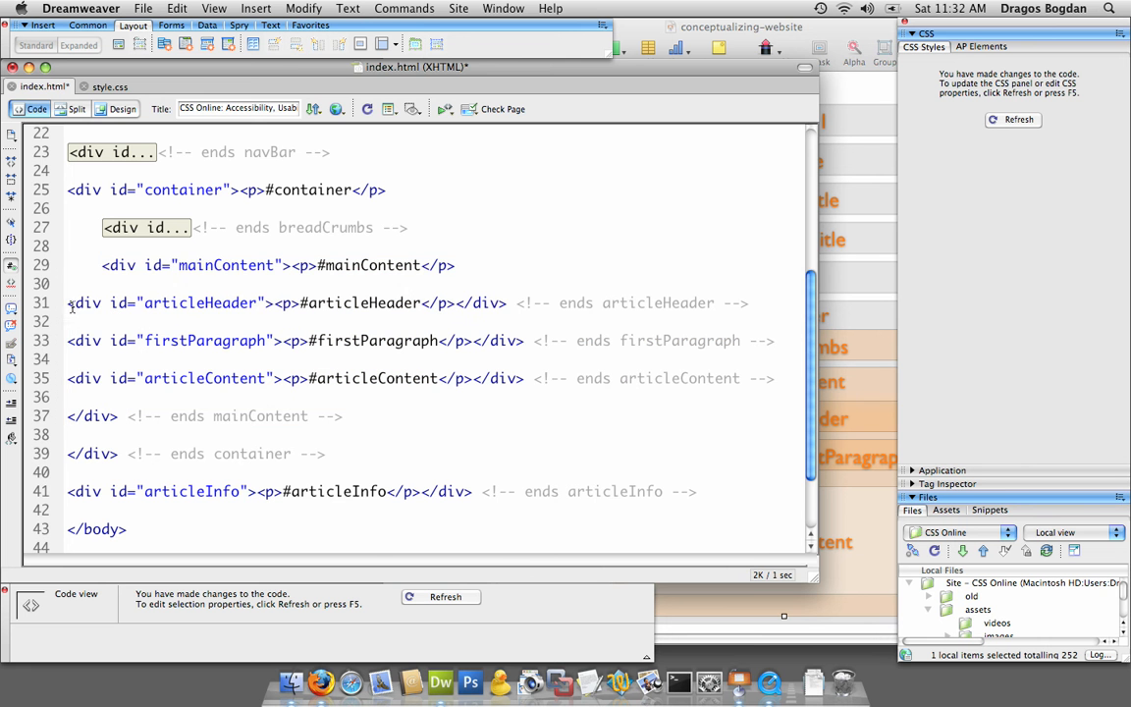
{"action": "left_click", "coordinate": [180, 295]}
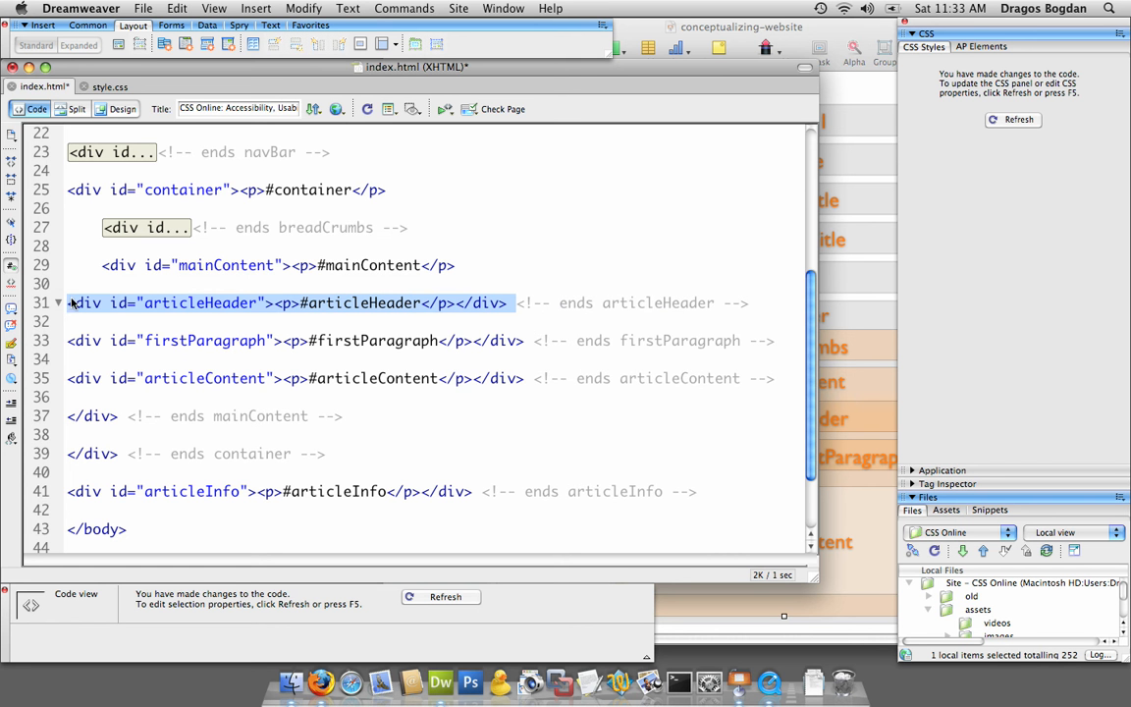
{"action": "left_click", "coordinate": [59, 302]}
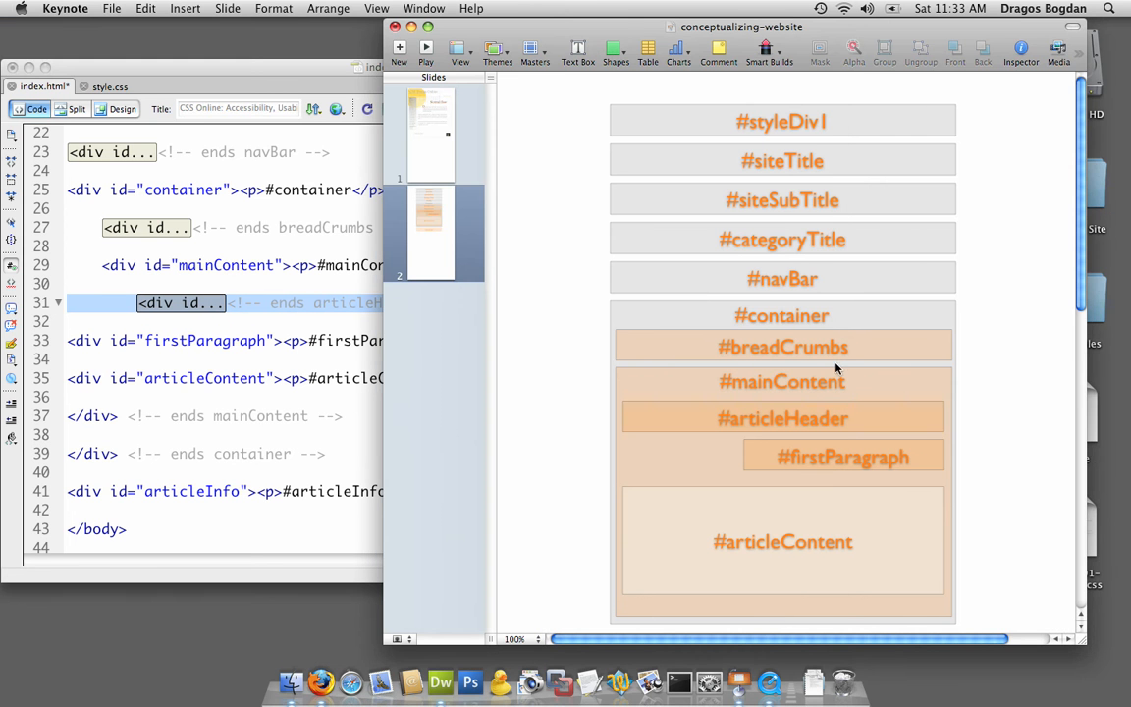
{"action": "mouse_move", "coordinate": [849, 424]}
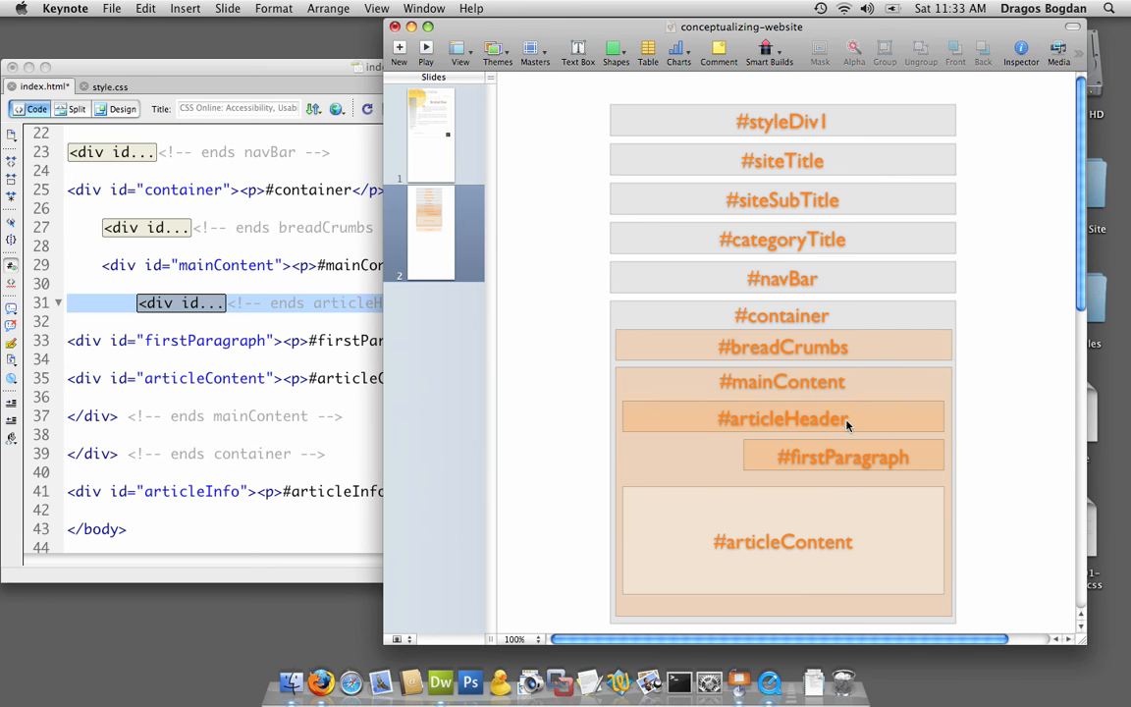
{"action": "mouse_move", "coordinate": [874, 303]}
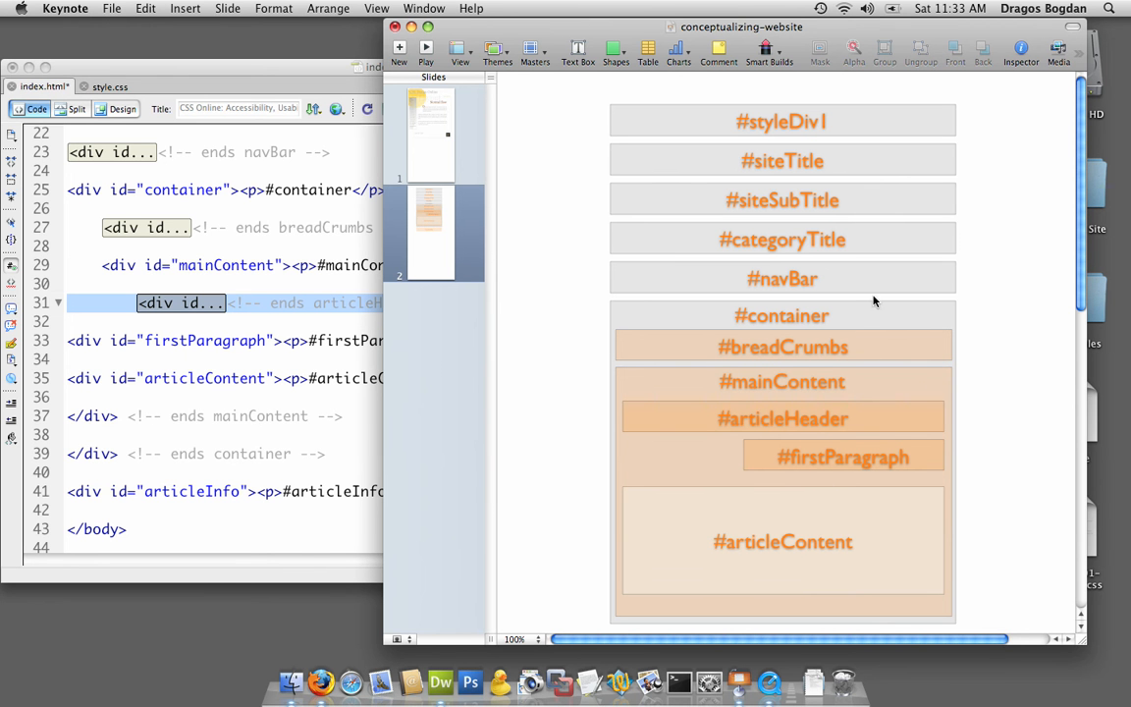
{"action": "mouse_move", "coordinate": [641, 365]}
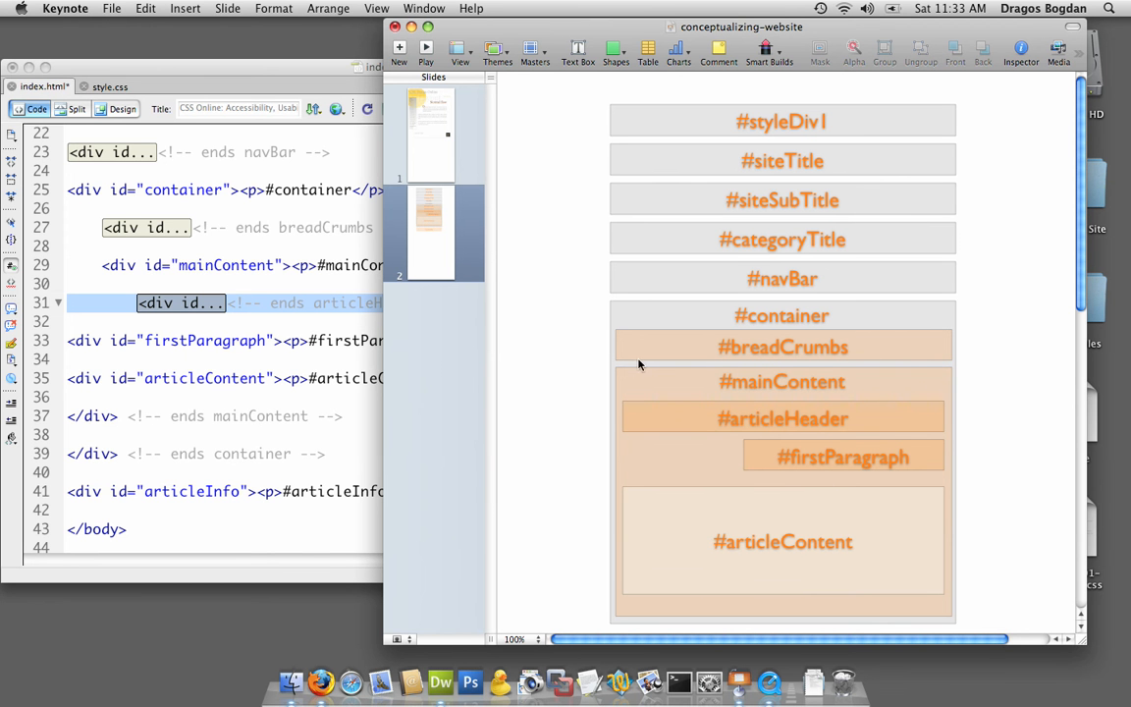
{"action": "mouse_move", "coordinate": [206, 422]}
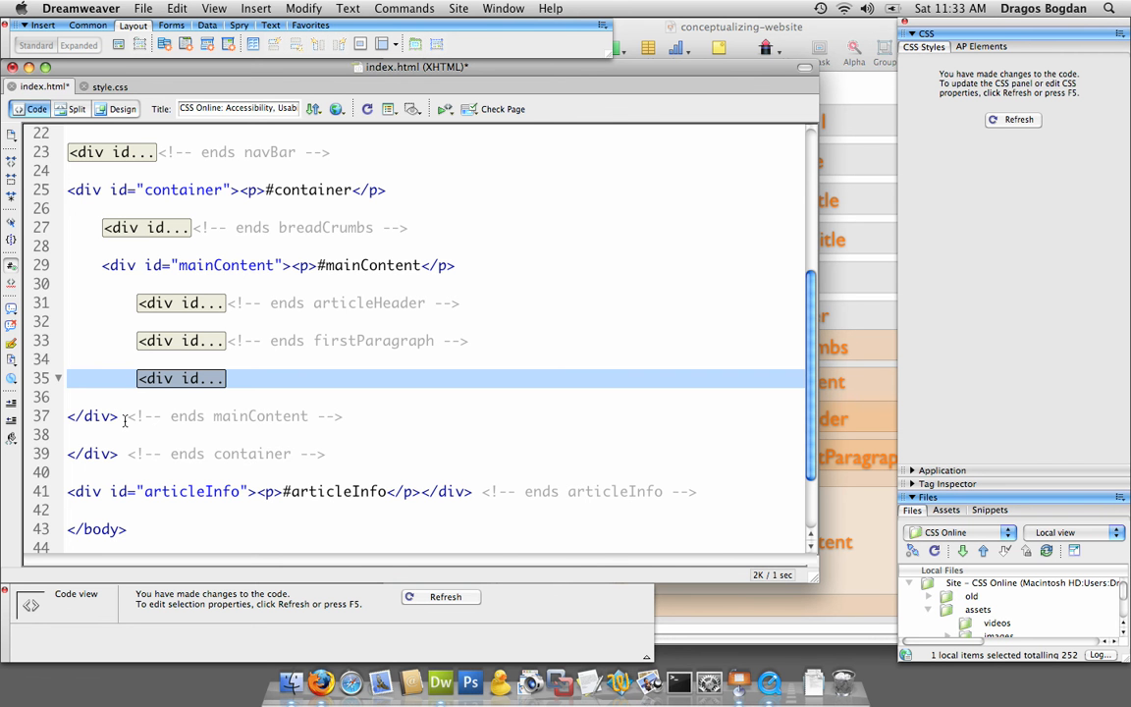
Step: Fold the mainContent and articleInfo divs to single lines in the code gutter
{"action": "left_click", "coordinate": [69, 397]}
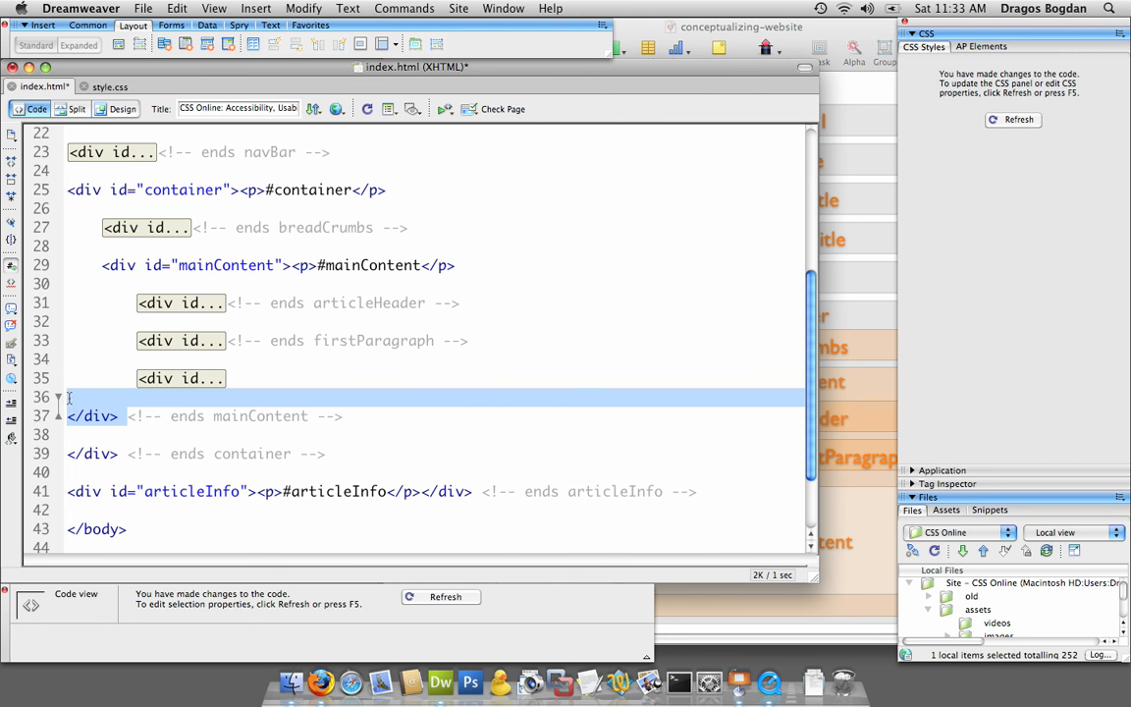
{"action": "left_click", "coordinate": [122, 417]}
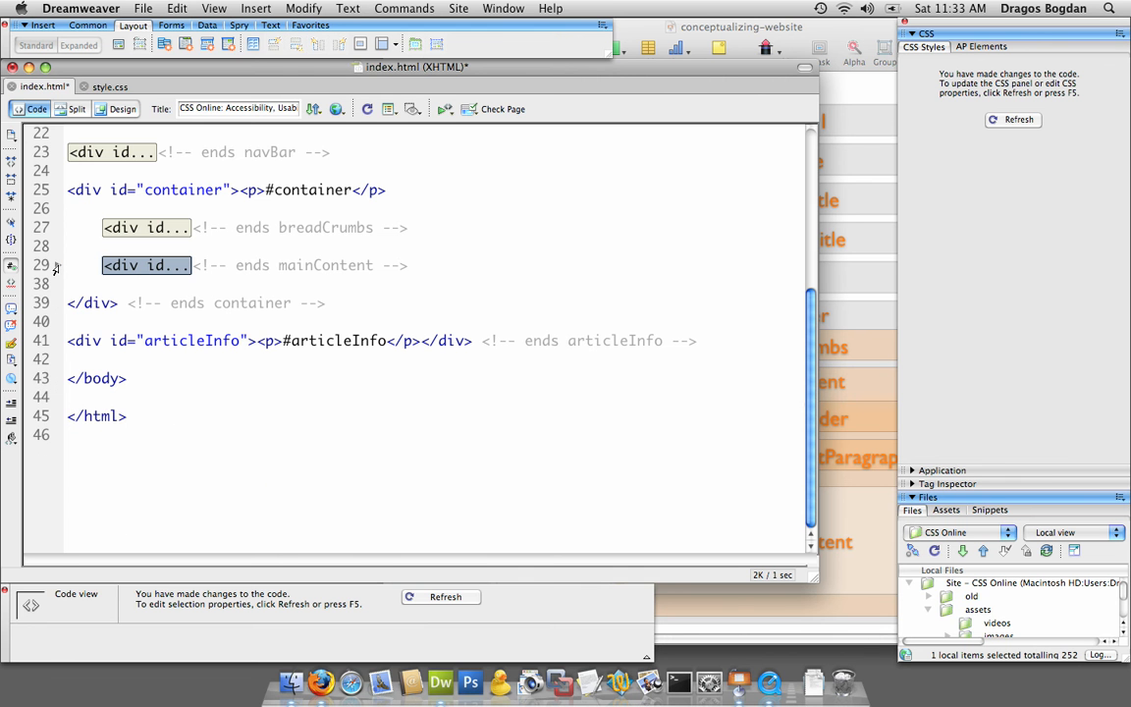
{"action": "mouse_move", "coordinate": [181, 295]}
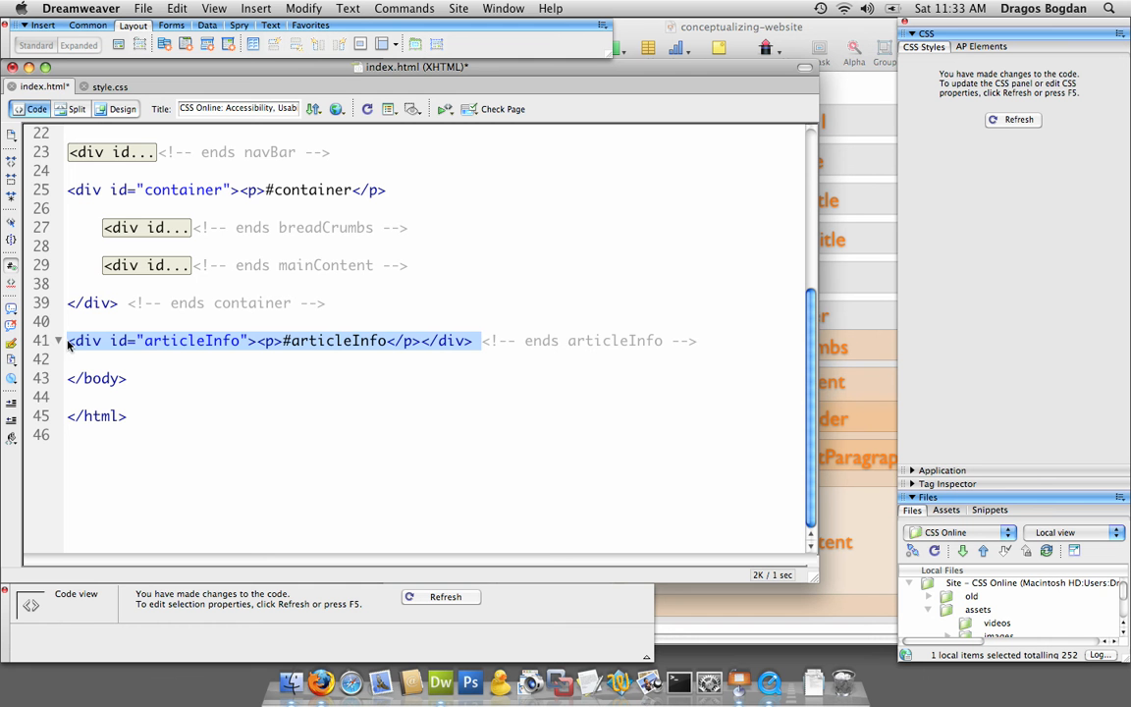
{"action": "left_click", "coordinate": [59, 342]}
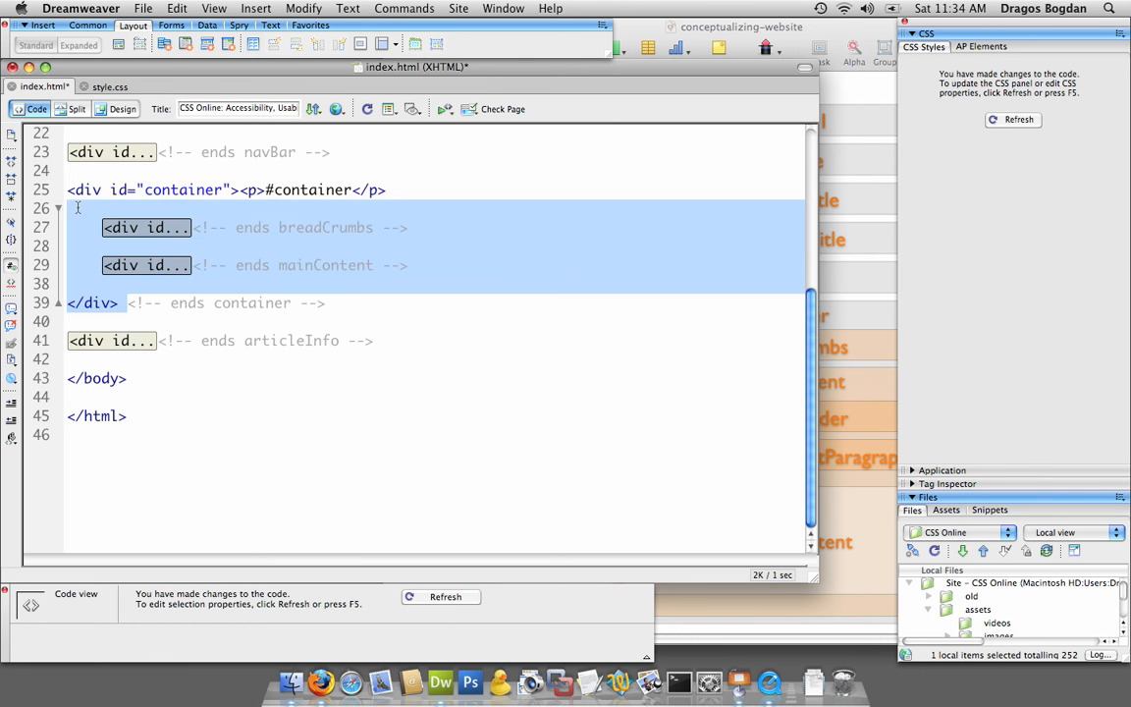
{"action": "scroll", "scroll_direction": "up", "scroll_amount": 3}
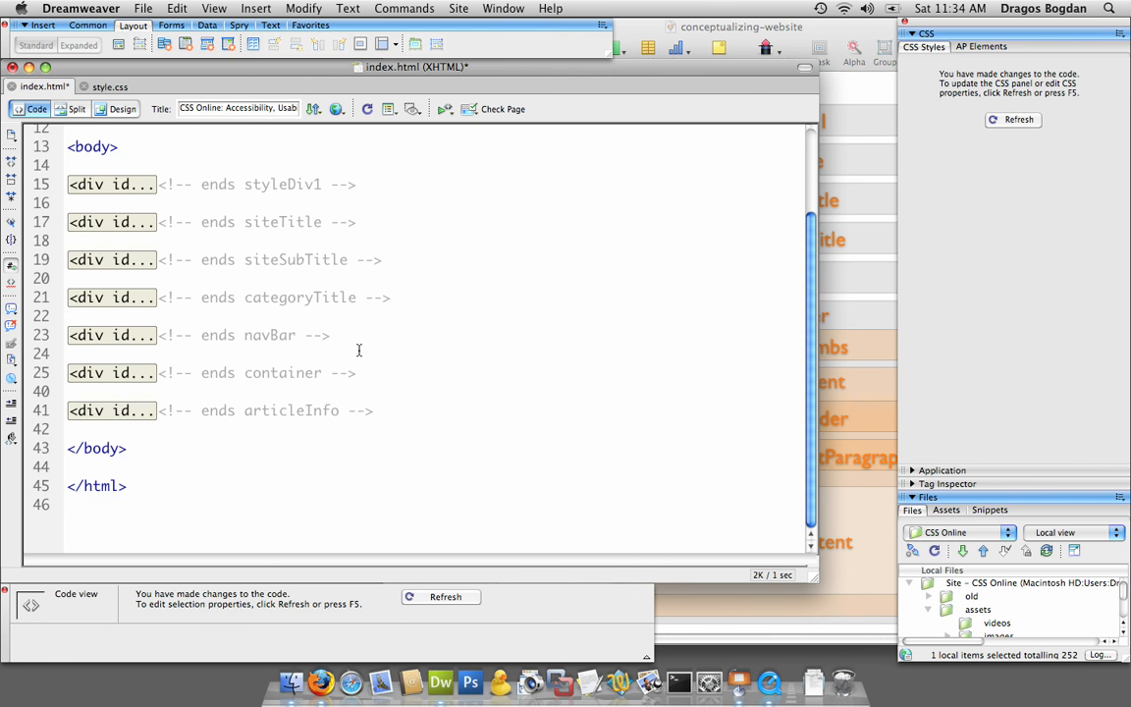
Step: Preview the rendered layout in Design view, then return to Code view
{"action": "left_click", "coordinate": [122, 110]}
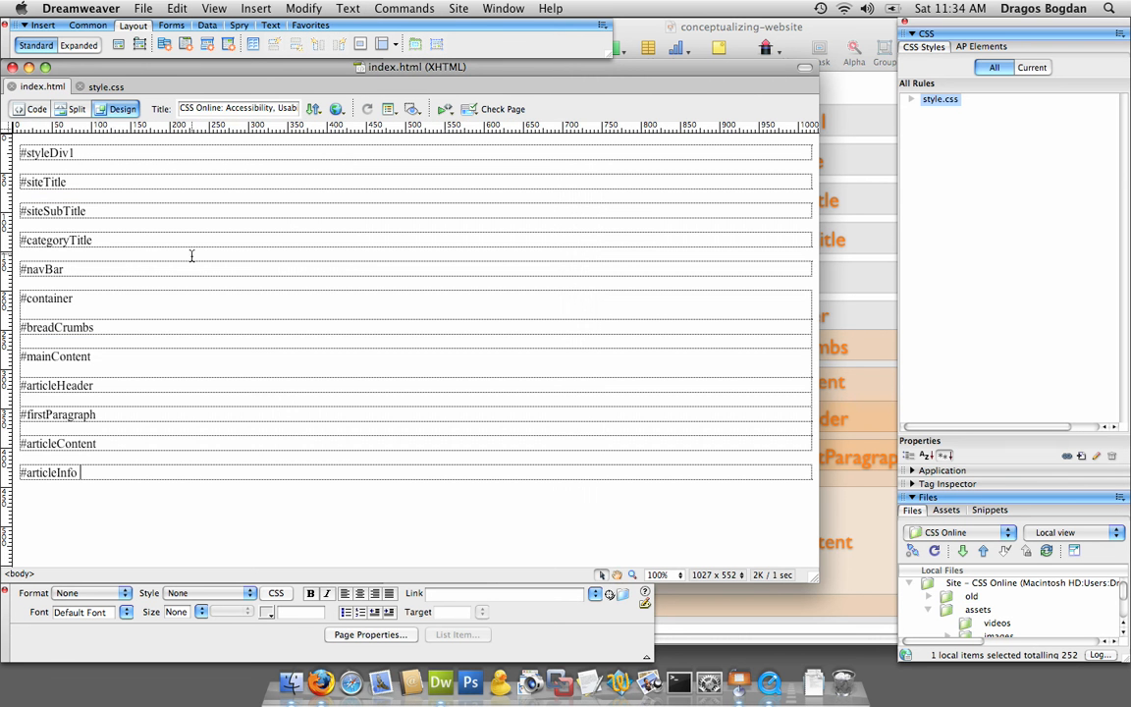
{"action": "left_click", "coordinate": [35, 110]}
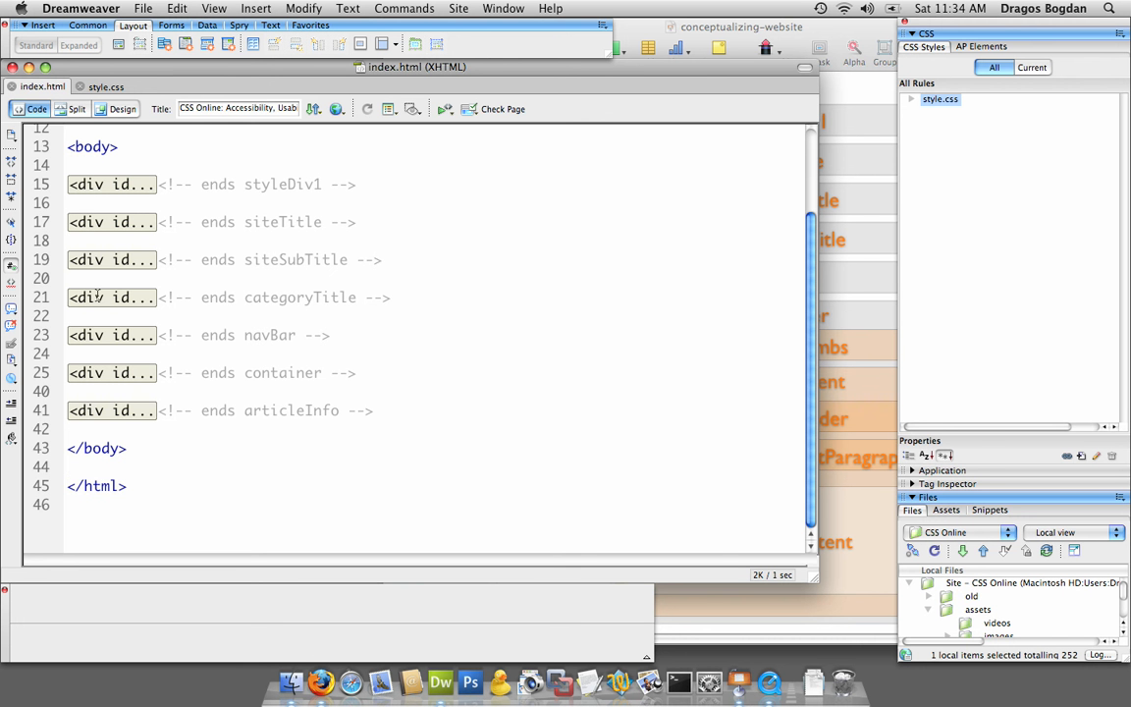
{"action": "left_click", "coordinate": [110, 184]}
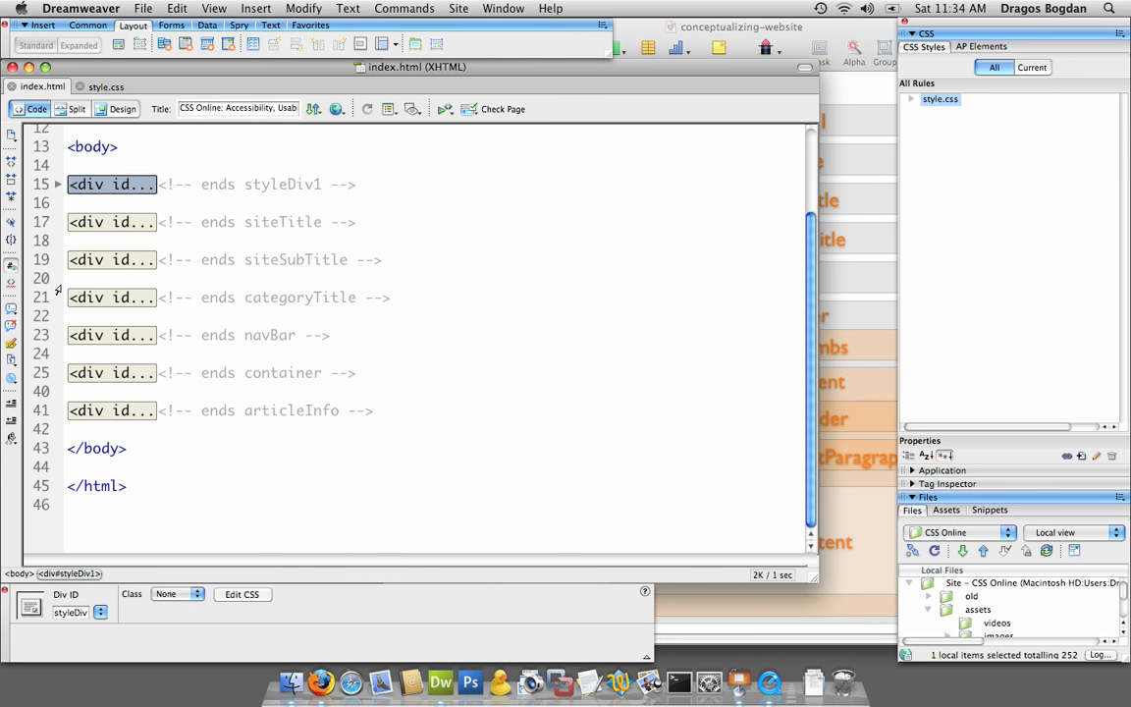
{"action": "mouse_move", "coordinate": [189, 312]}
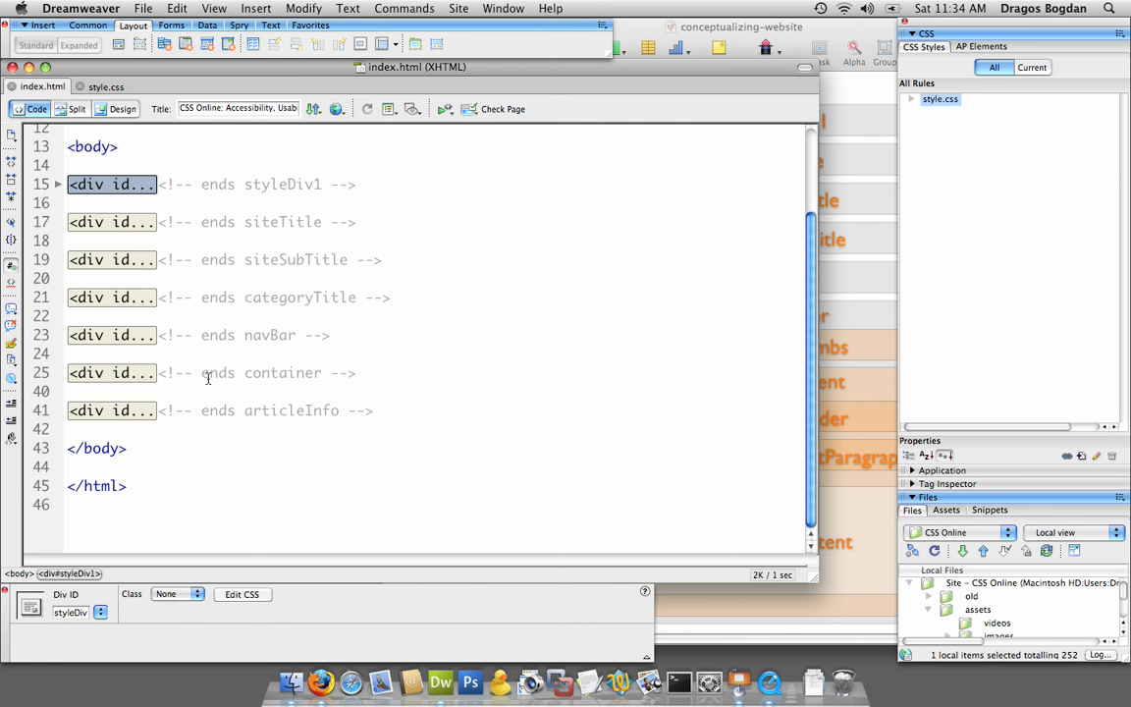
{"action": "mouse_move", "coordinate": [695, 471]}
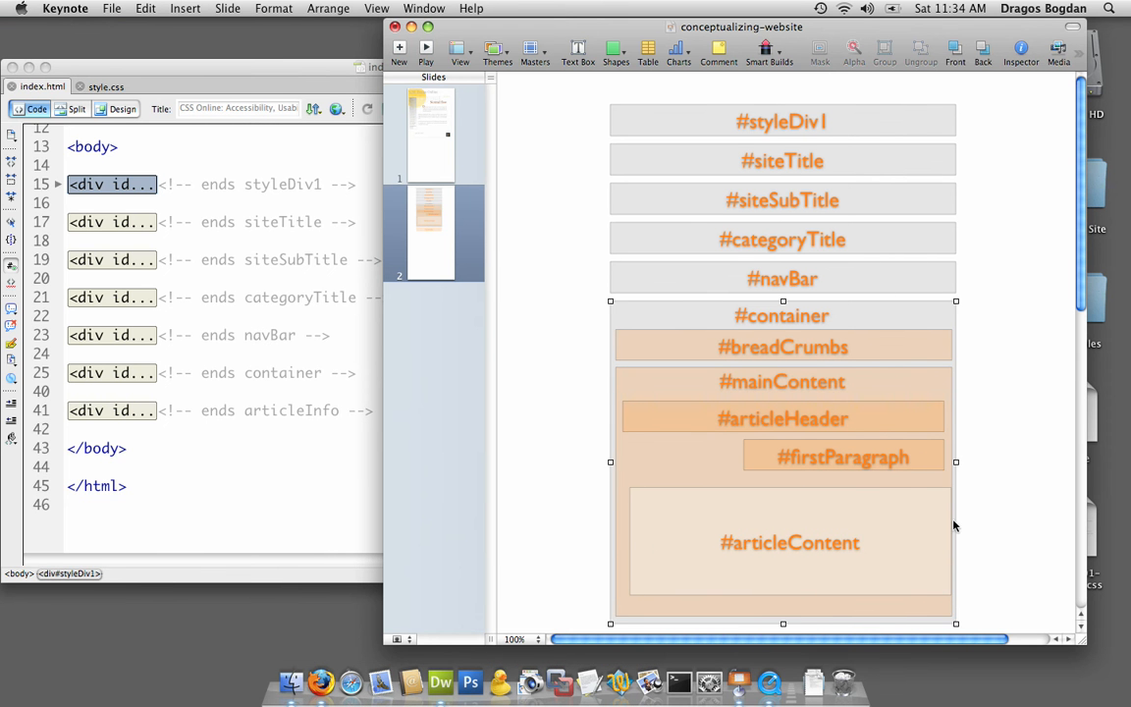
{"action": "mouse_move", "coordinate": [758, 570]}
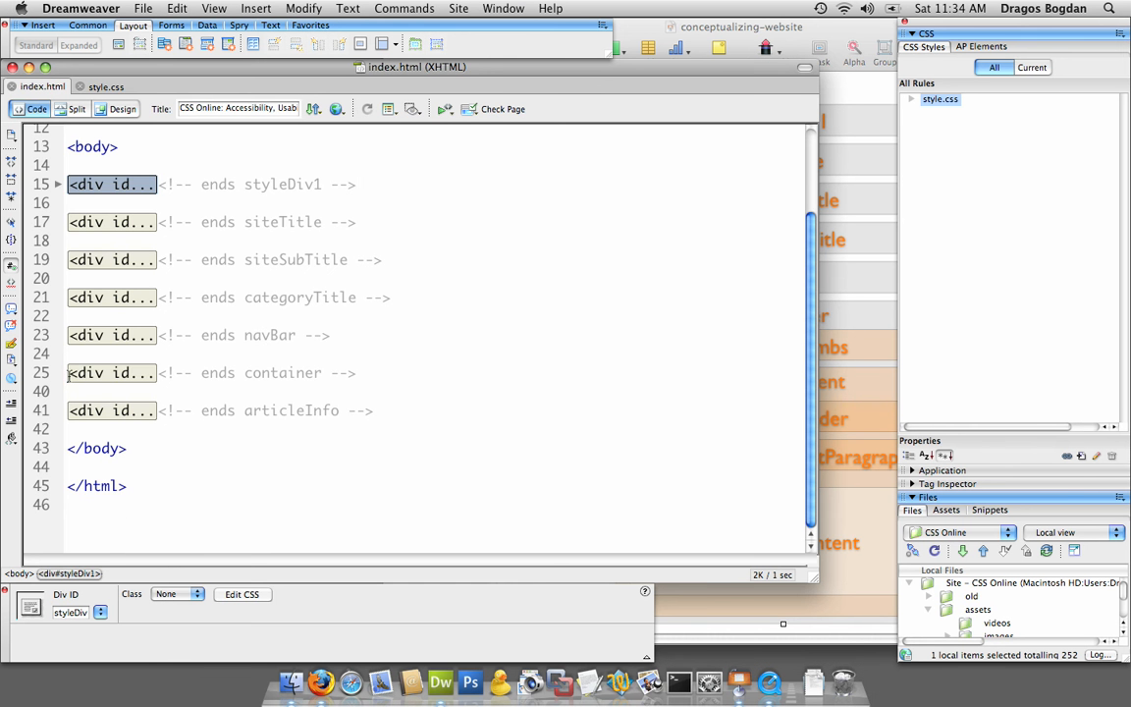
Step: Expand the collapsed #container div to show its nested contents
{"action": "left_click", "coordinate": [110, 373]}
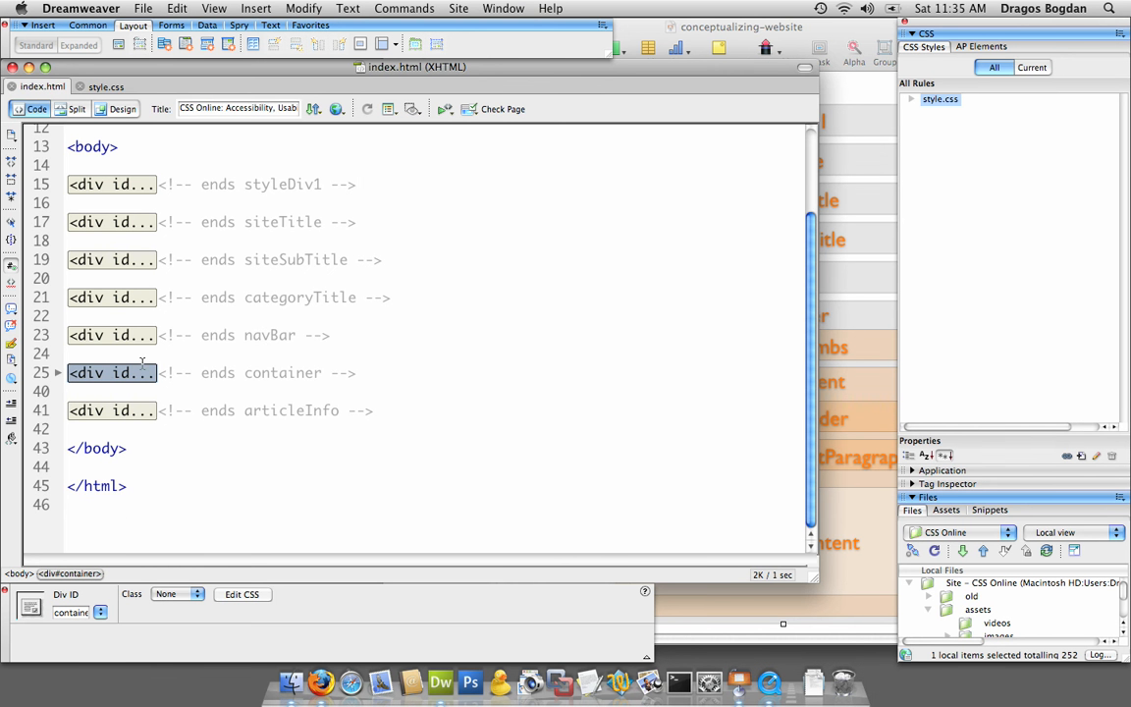
{"action": "mouse_move", "coordinate": [163, 383]}
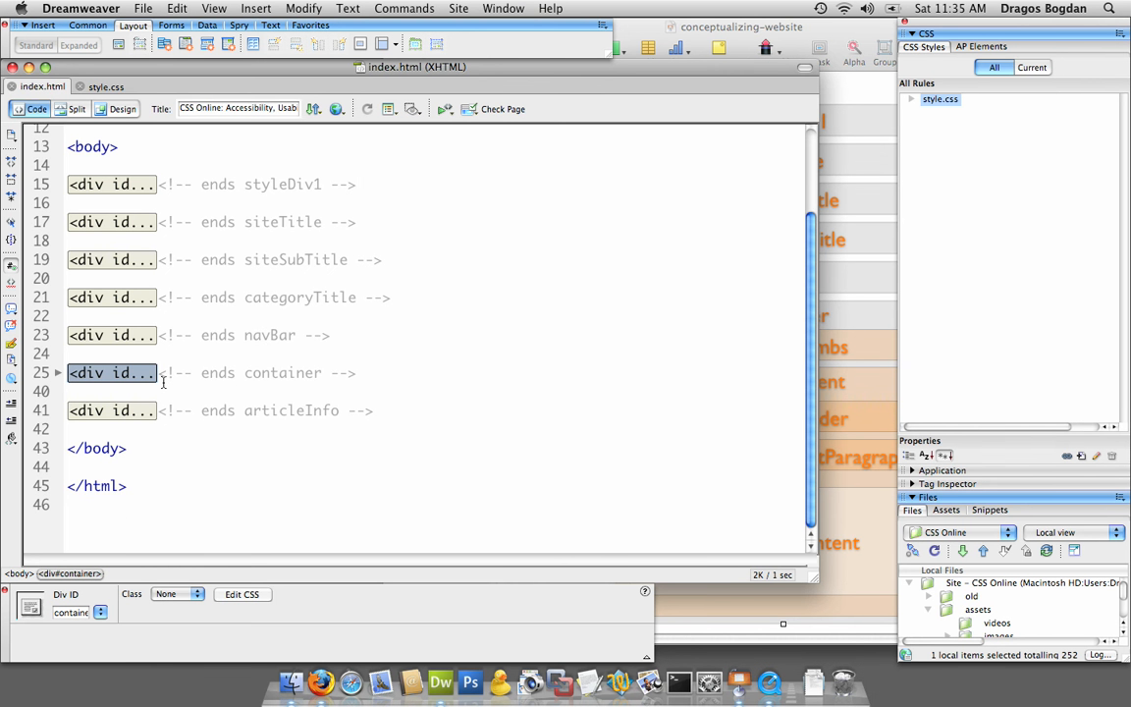
{"action": "left_click", "coordinate": [59, 373]}
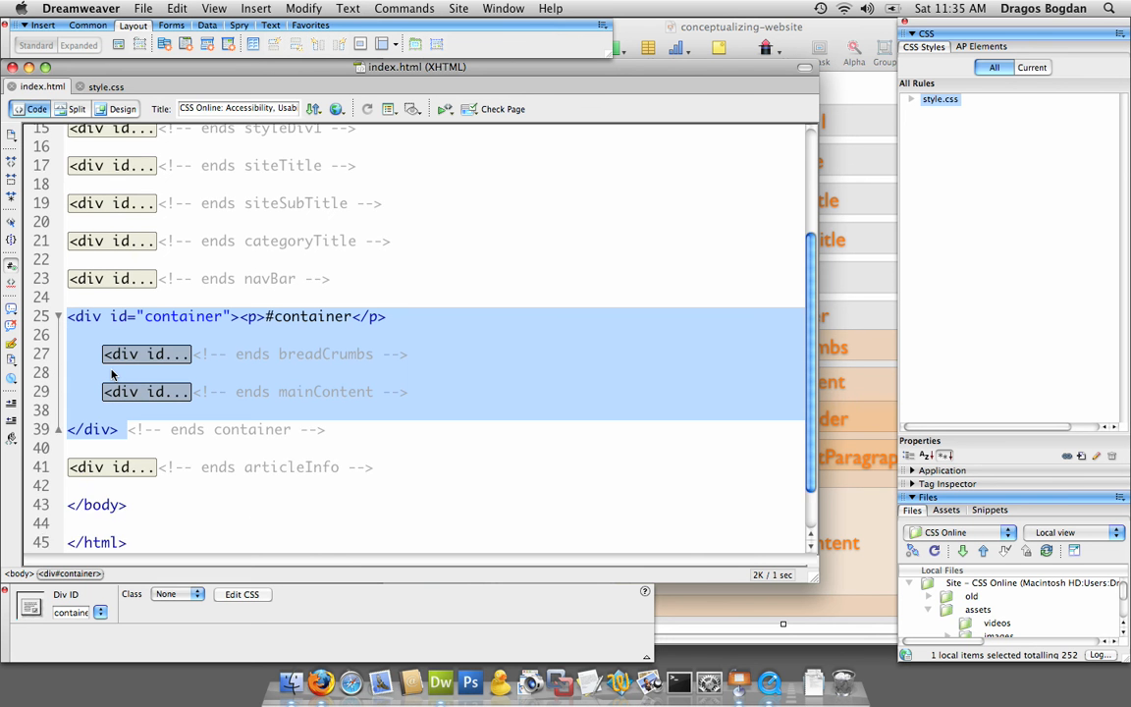
{"action": "scroll", "scroll_direction": "down", "scroll_amount": 3}
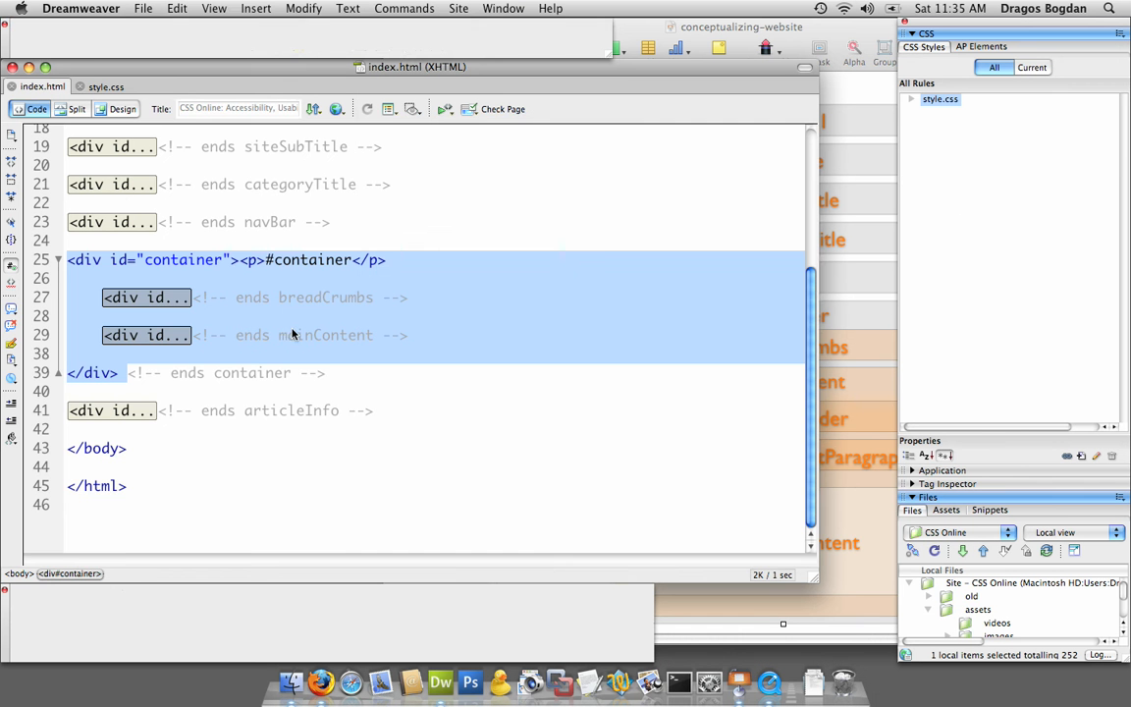
Step: Expand #mainContent and select its articleContent div, revealing the nested article blocks
{"action": "left_click", "coordinate": [145, 334]}
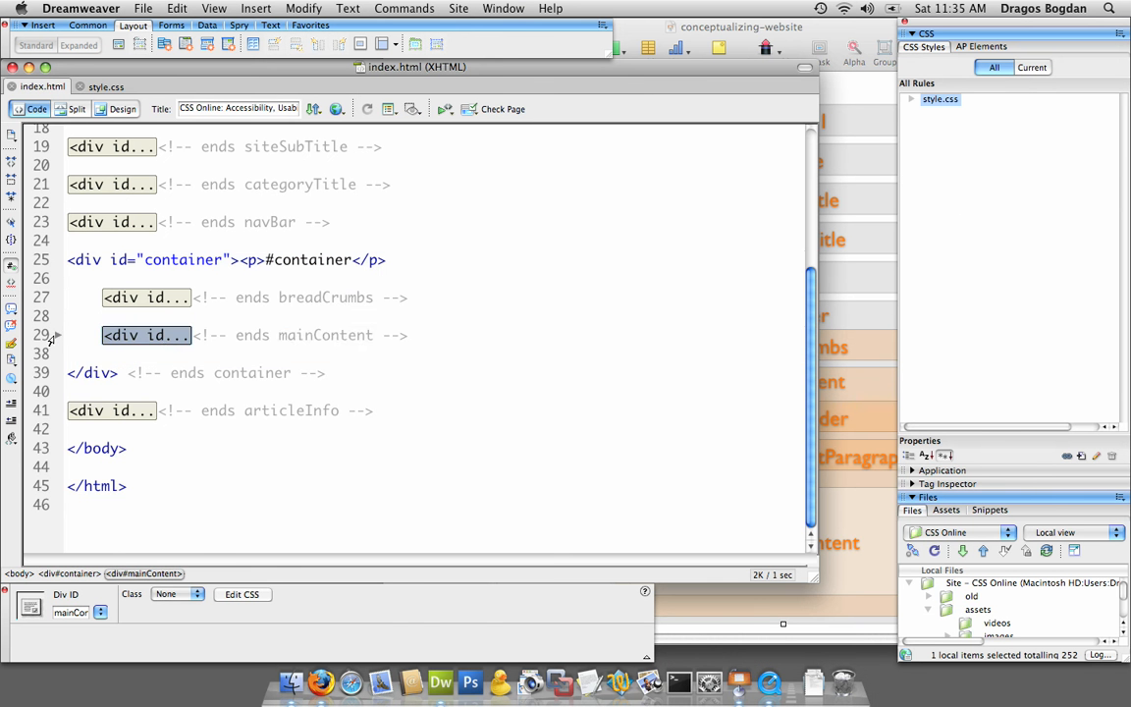
{"action": "left_click", "coordinate": [59, 333]}
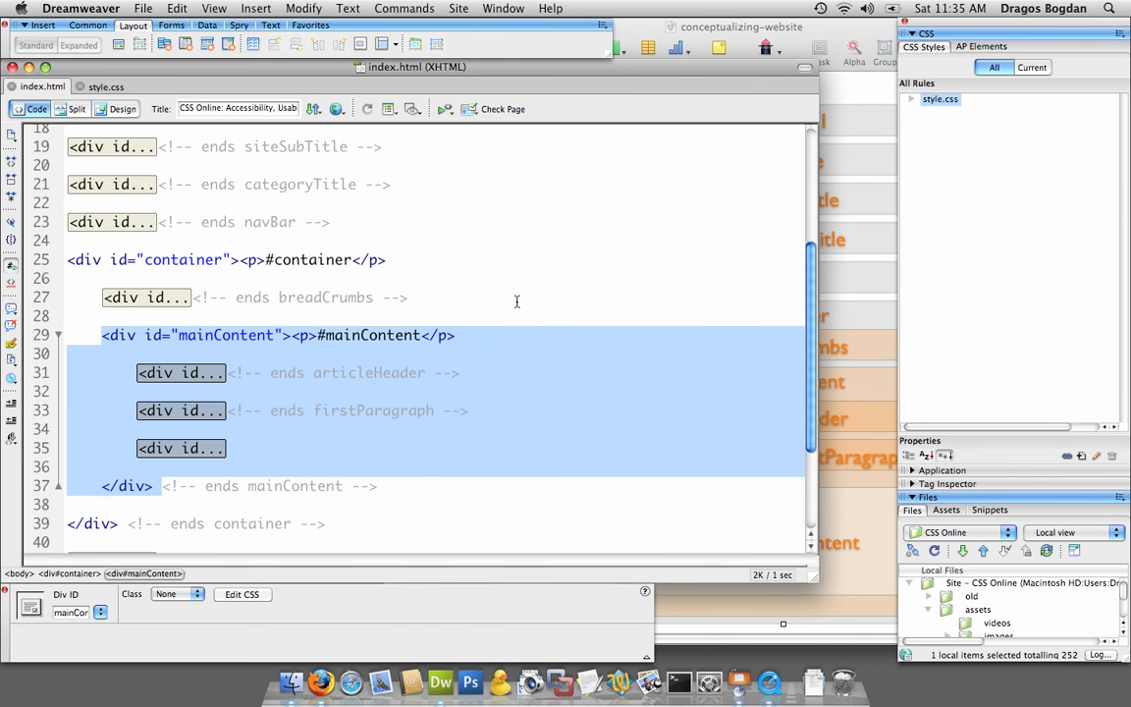
{"action": "left_click", "coordinate": [181, 448]}
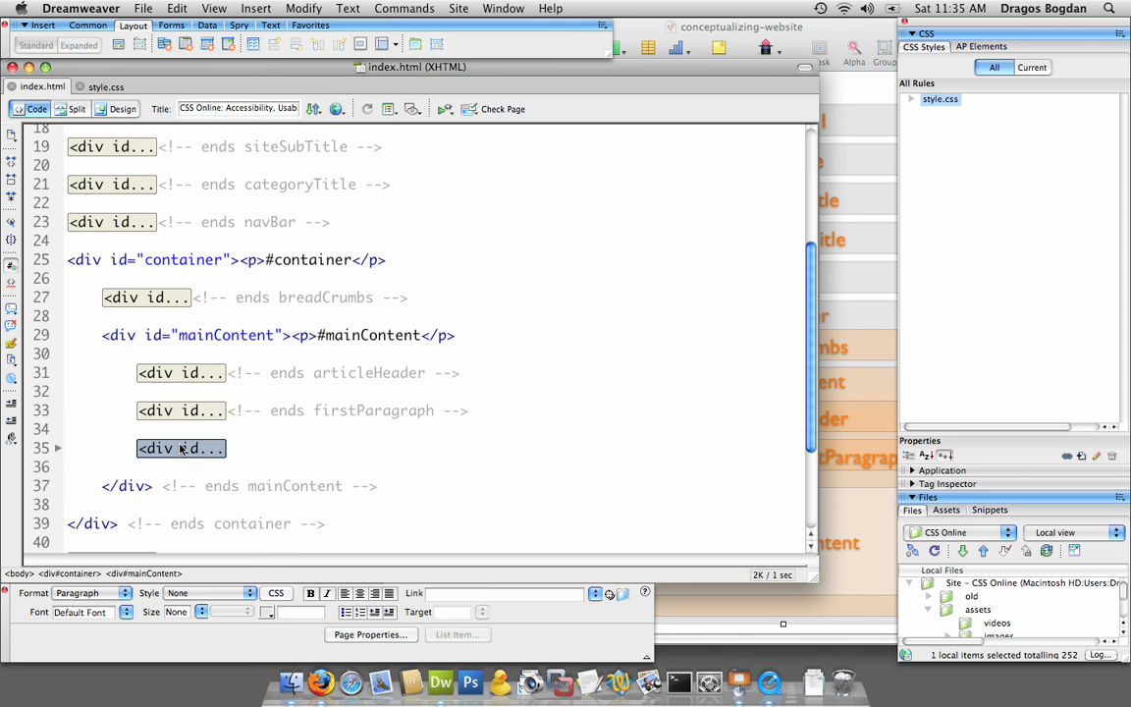
{"action": "left_click", "coordinate": [180, 448]}
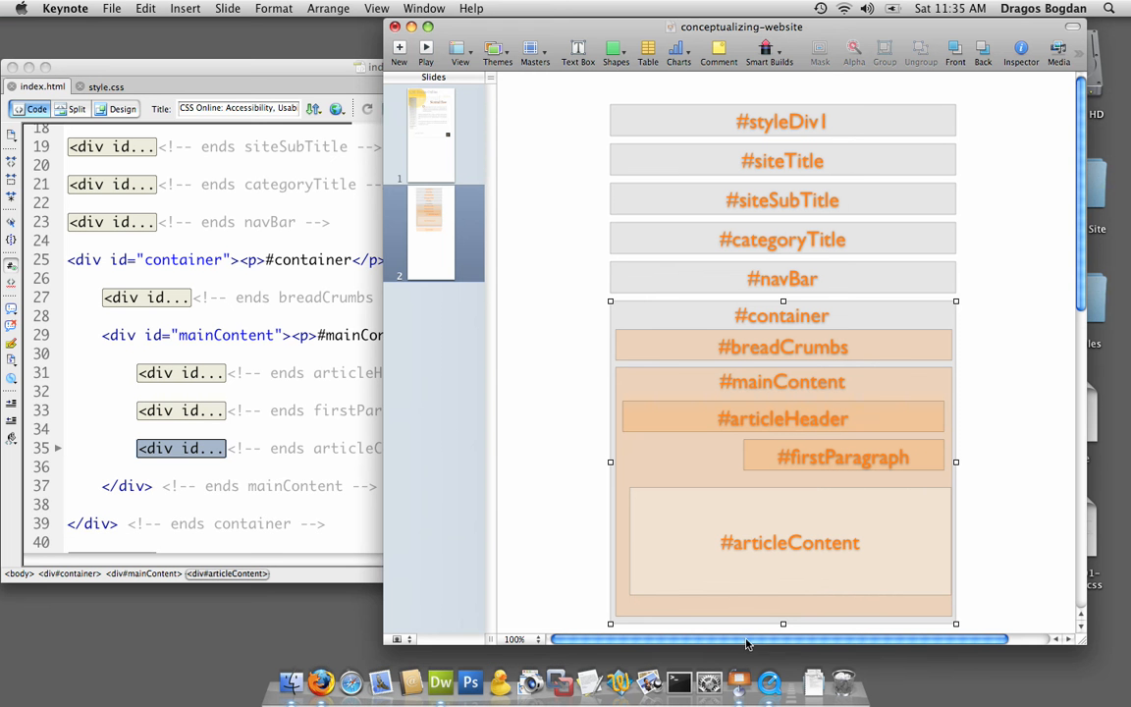
{"action": "mouse_move", "coordinate": [872, 459]}
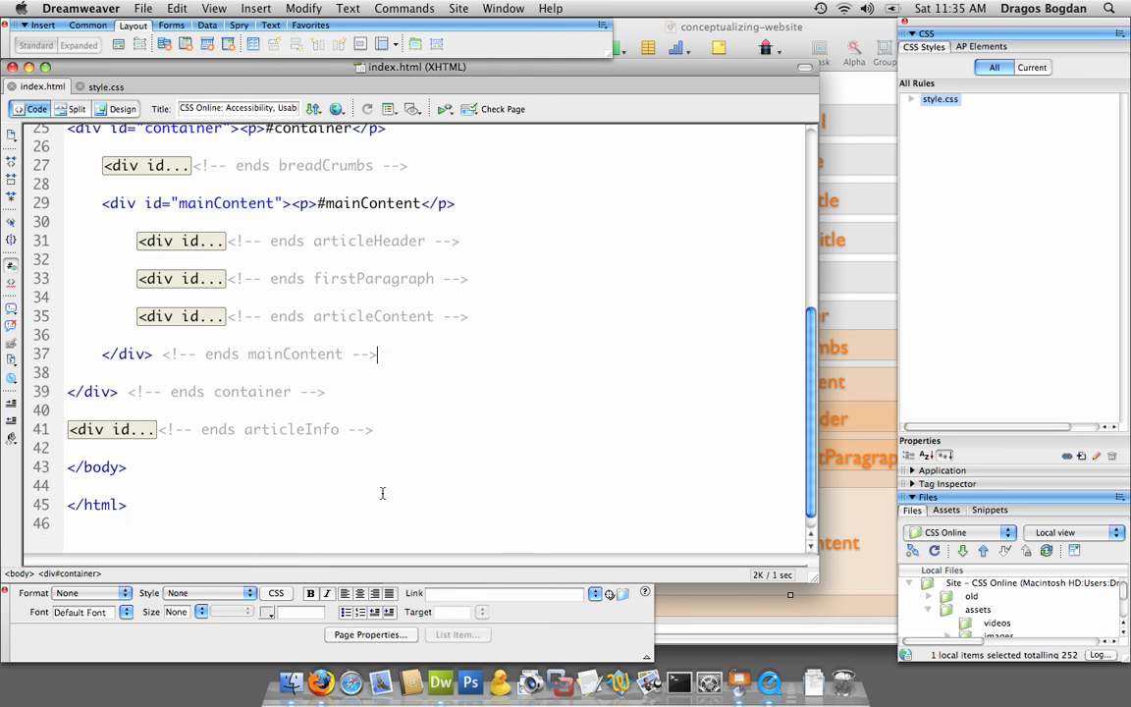
{"action": "scroll", "scroll_direction": "up", "scroll_amount": 3}
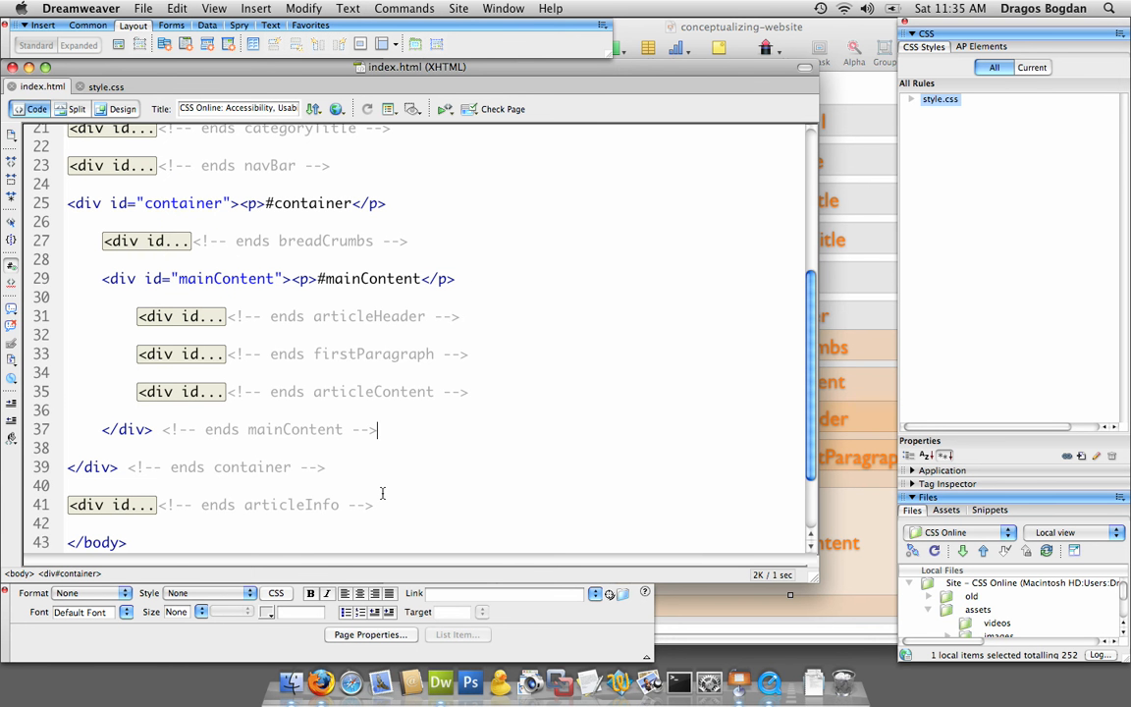